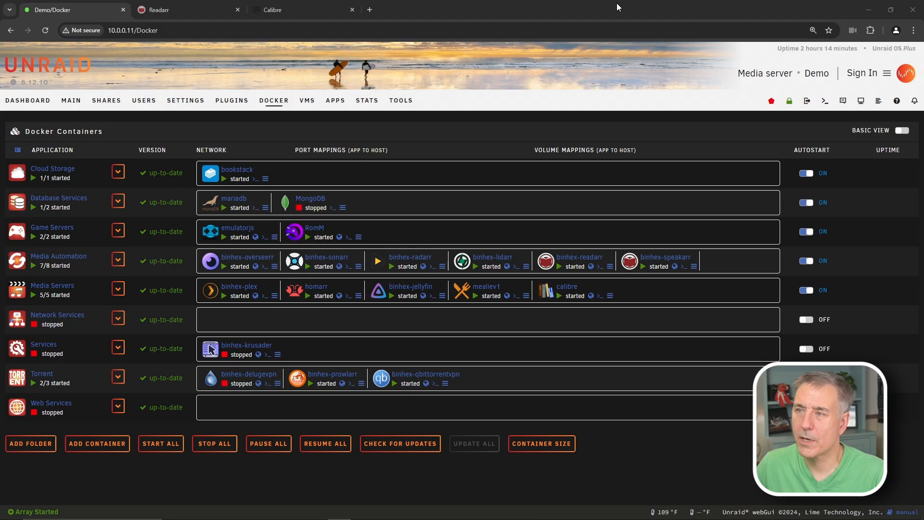
# Bring up Calibre's Preferences overview from the library toolbar.
pyautogui.click(301, 10)
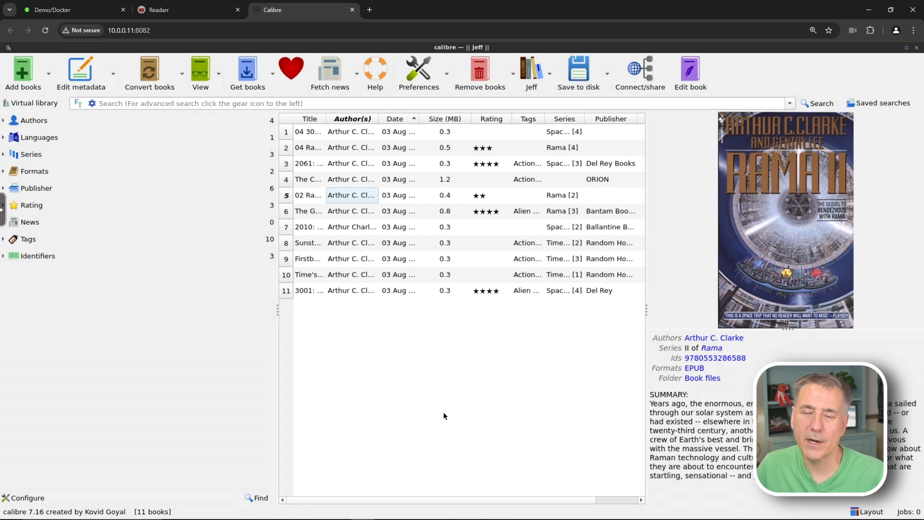
pyautogui.moveTo(418, 71)
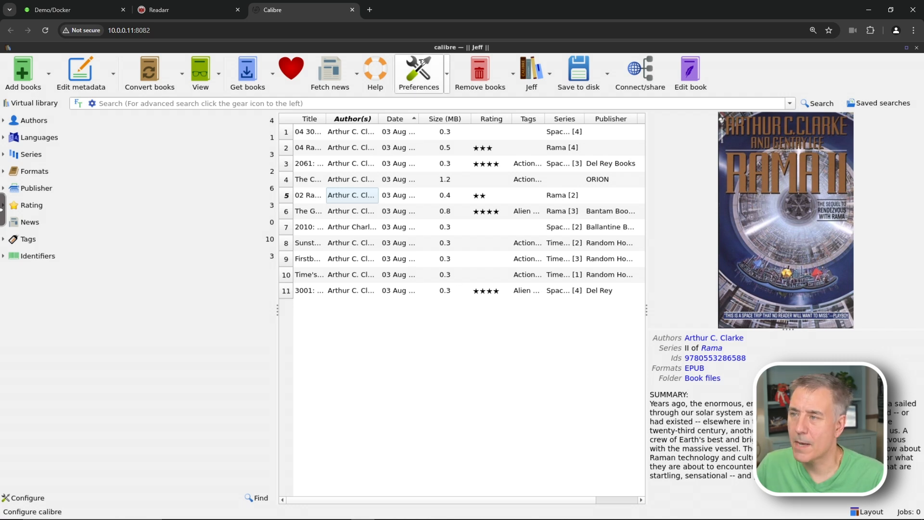
pyautogui.click(418, 72)
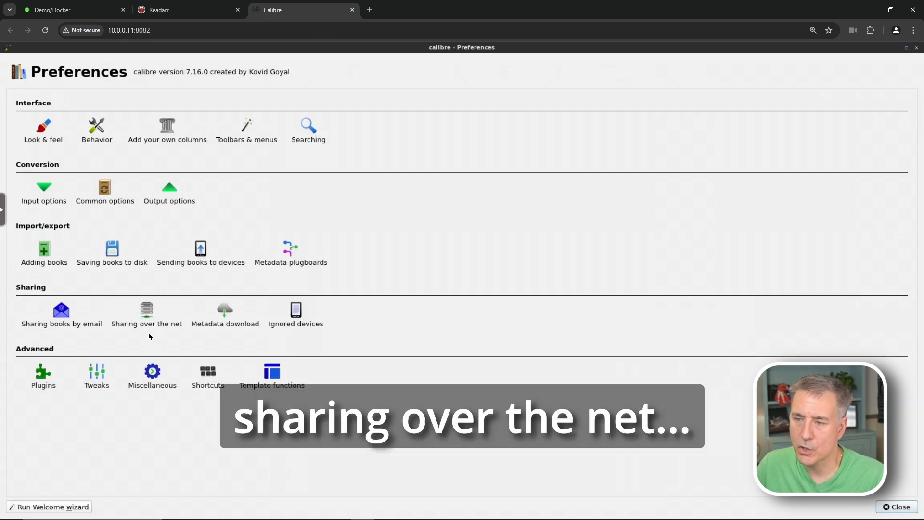
# In Sharing over the net, require username/password and run the server automatically at startup.
pyautogui.click(146, 312)
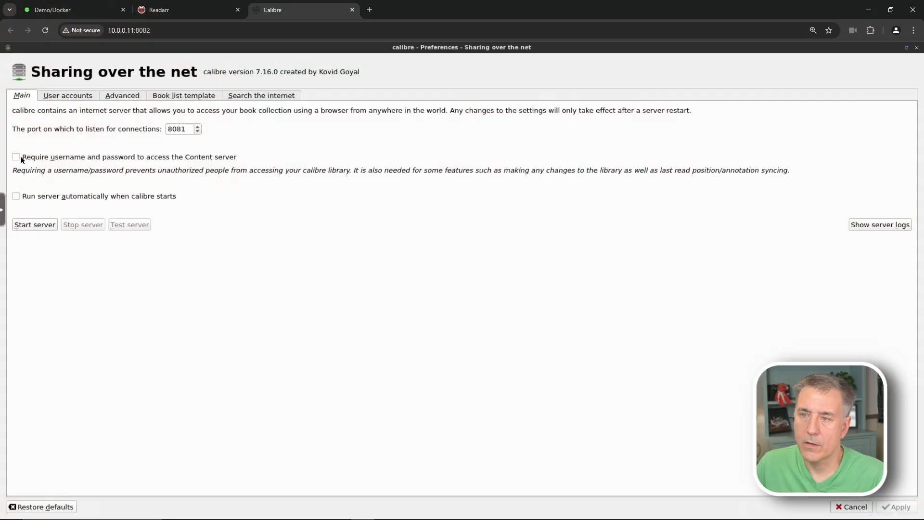
pyautogui.click(17, 157)
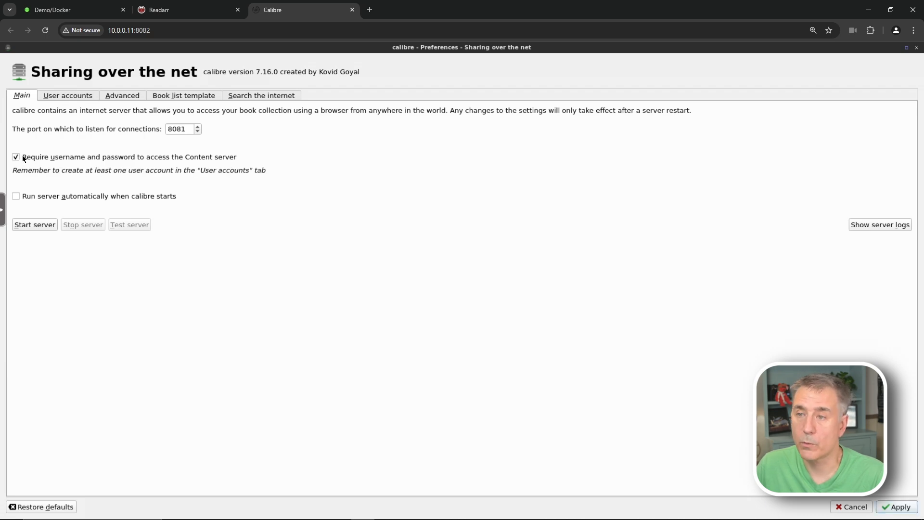
pyautogui.moveTo(19, 199)
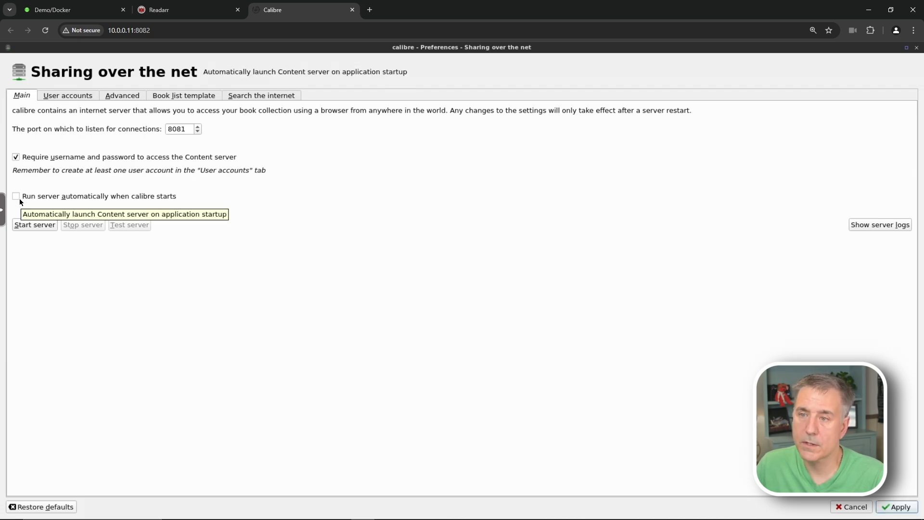
pyautogui.click(17, 195)
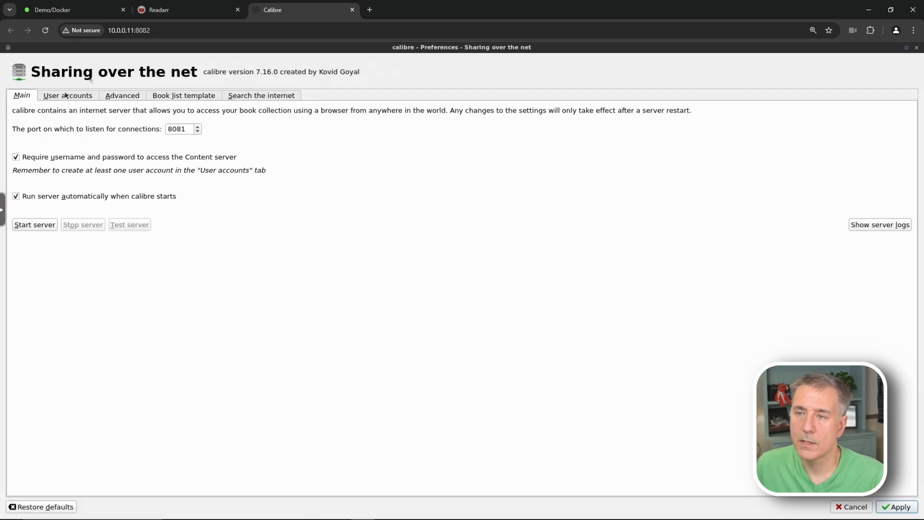
pyautogui.click(67, 95)
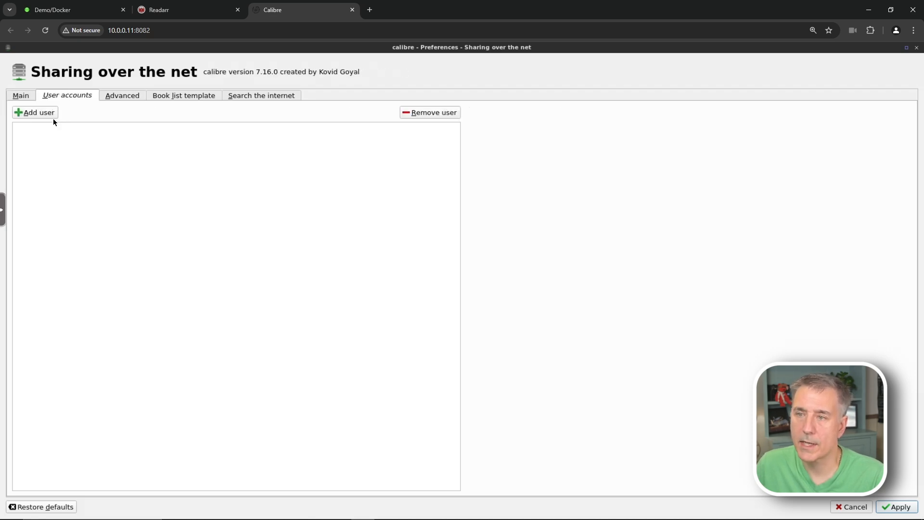
pyautogui.click(35, 112)
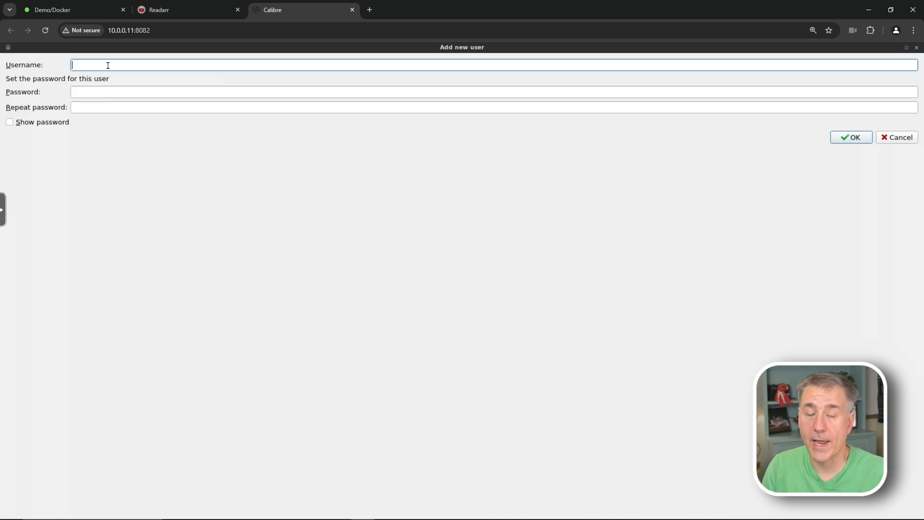
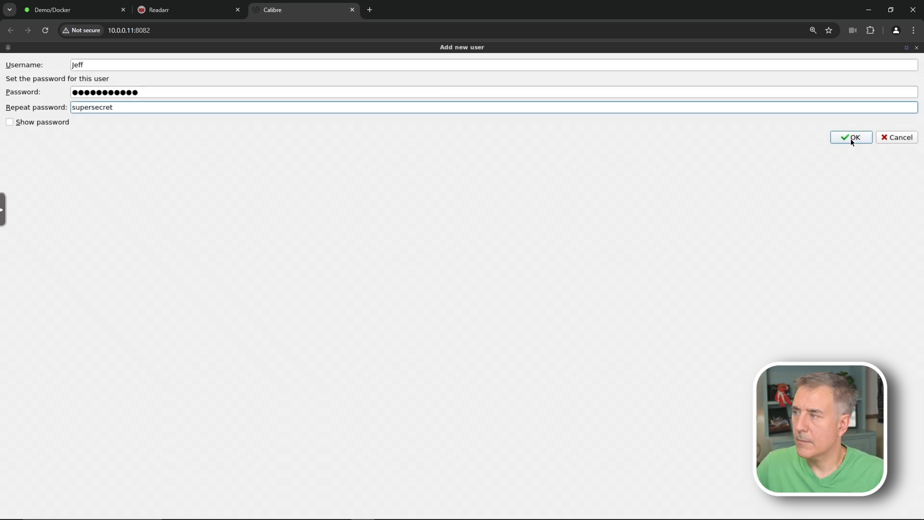
pyautogui.click(851, 138)
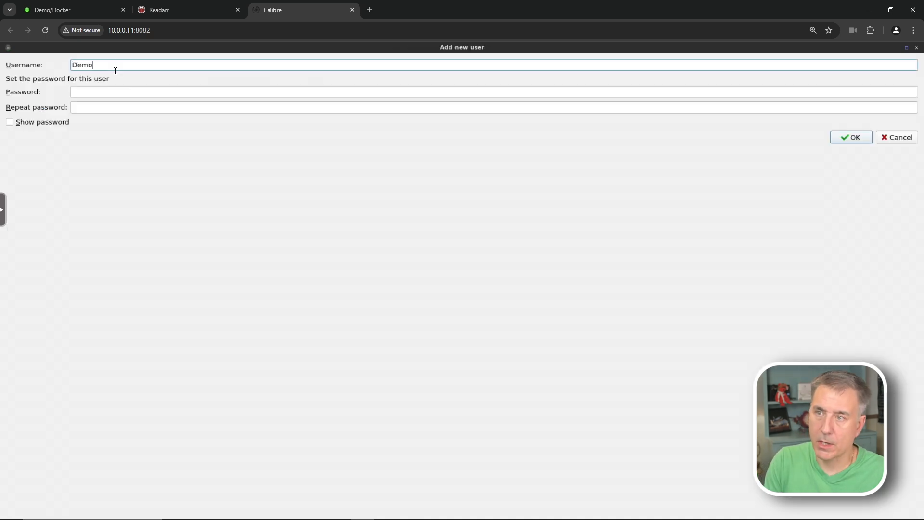
# Add a second content server user 'Demo' with its own password.
pyautogui.click(471, 92)
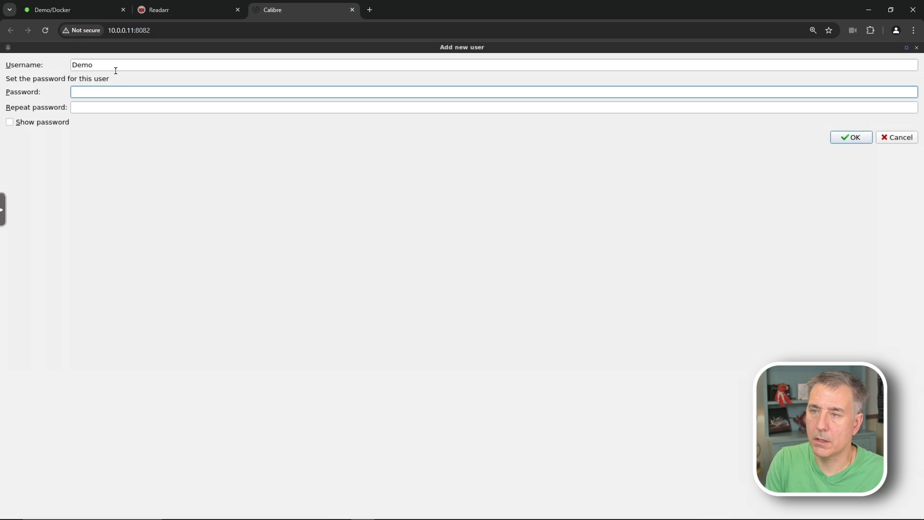
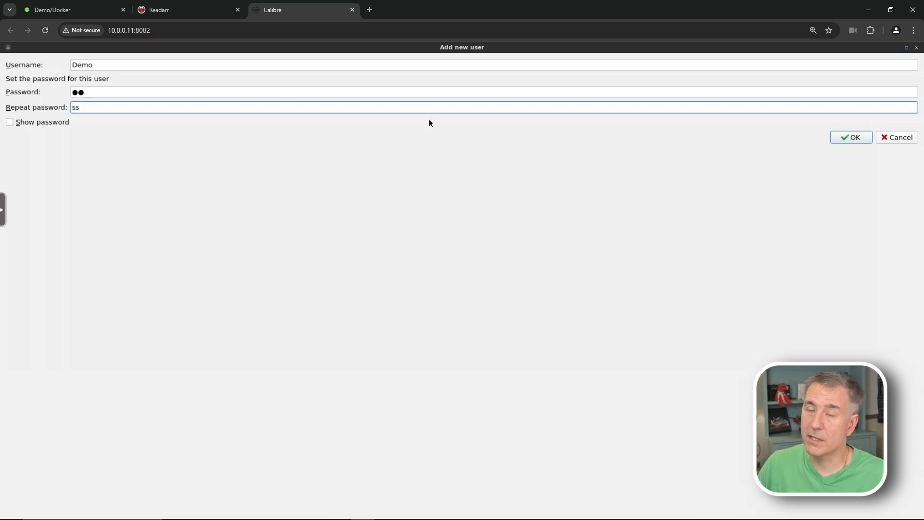
pyautogui.click(850, 137)
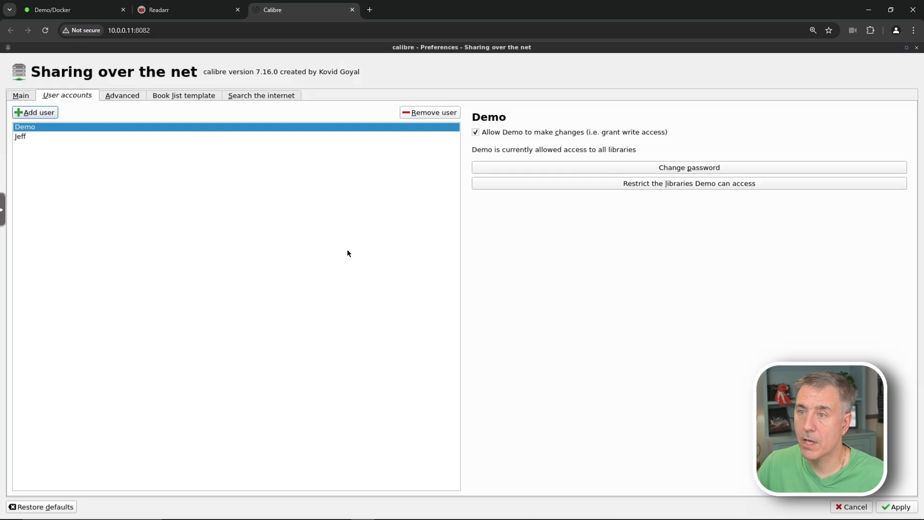
pyautogui.moveTo(89, 183)
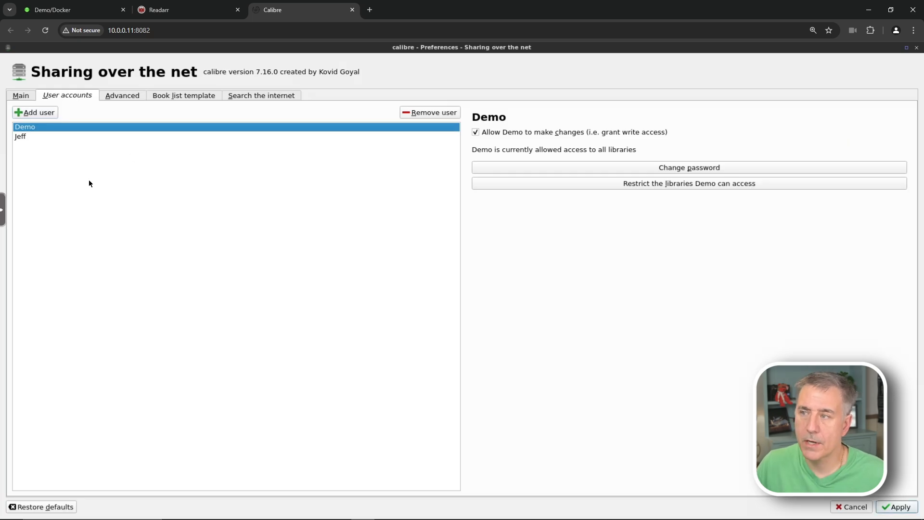
pyautogui.moveTo(411, 144)
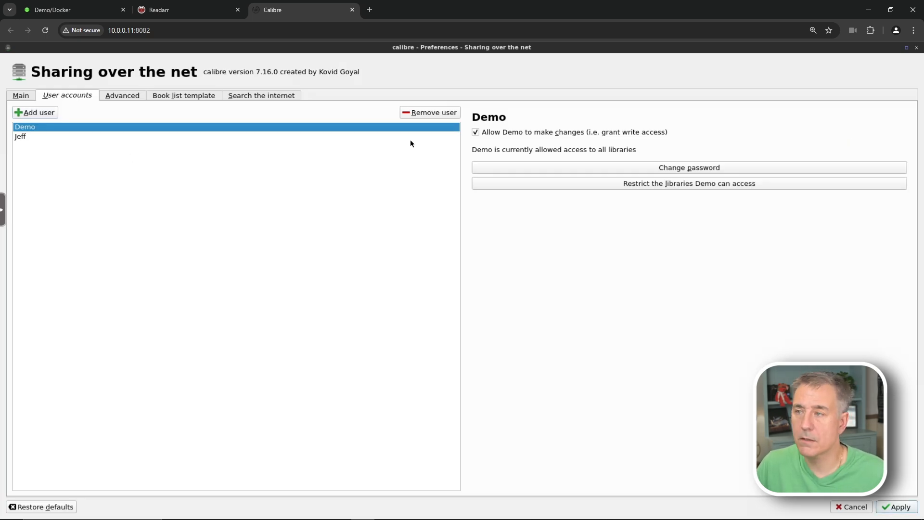
# Try the library restriction options for the other user, then cancel so all libraries stay allowed.
pyautogui.click(21, 136)
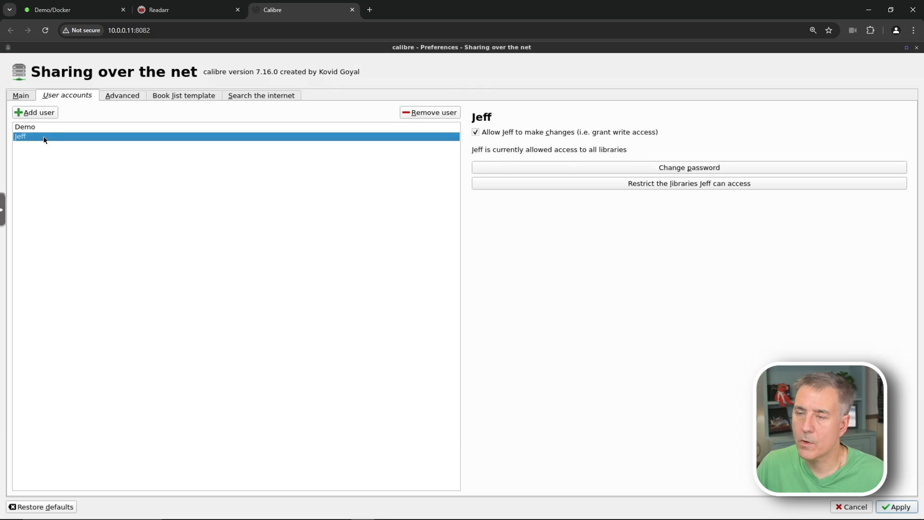
pyautogui.moveTo(739, 179)
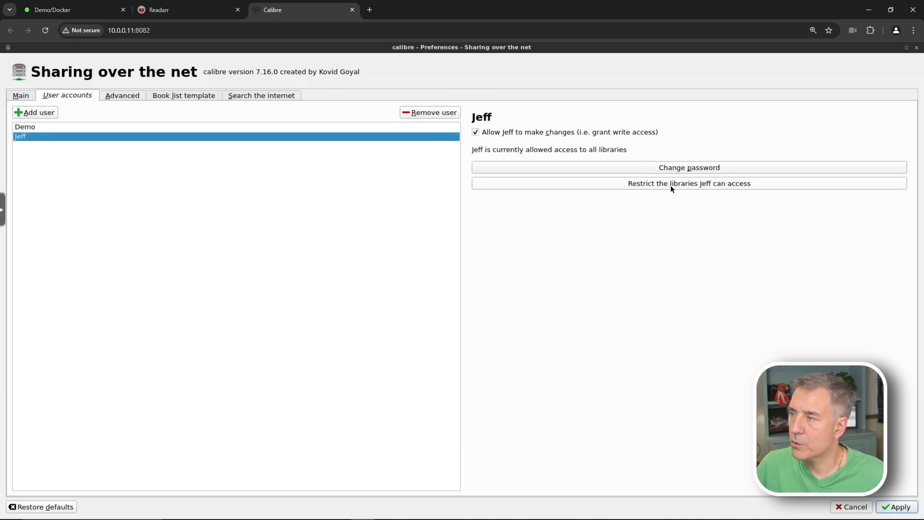
pyautogui.click(688, 183)
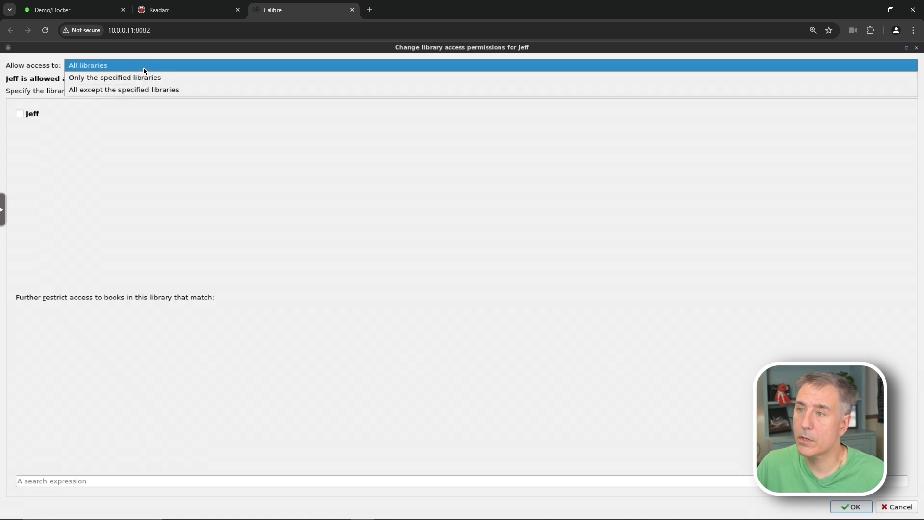
pyautogui.moveTo(114, 77)
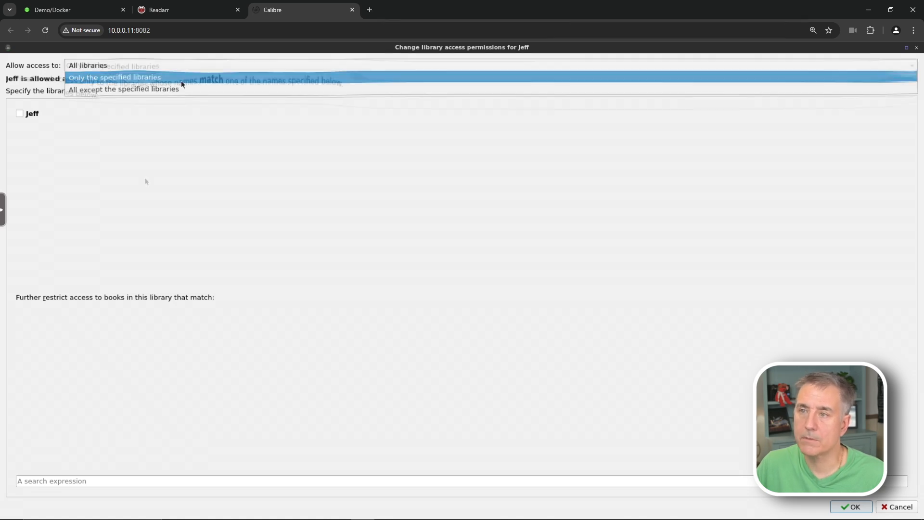
pyautogui.click(115, 77)
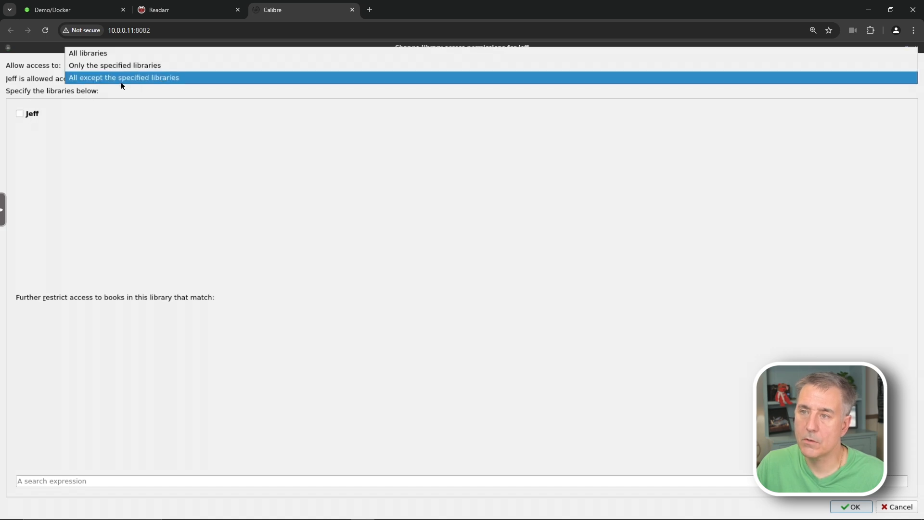
pyautogui.click(123, 77)
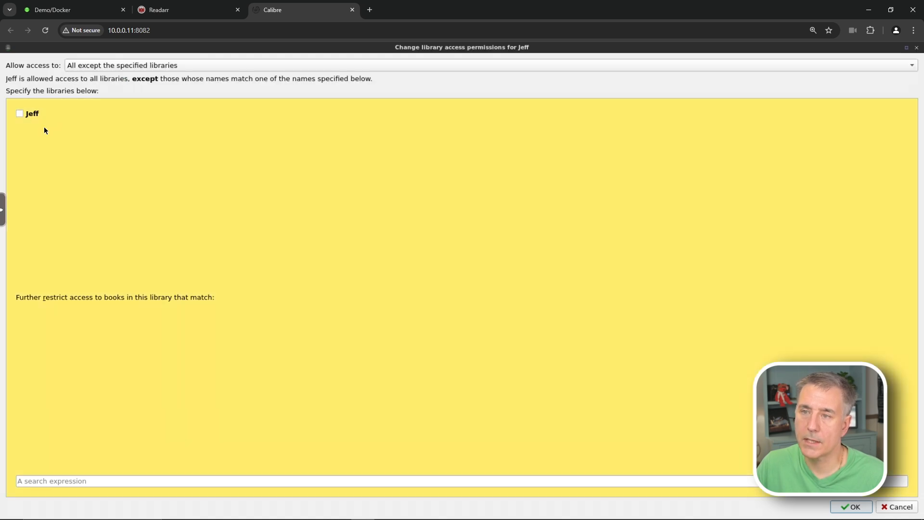
pyautogui.moveTo(33, 113)
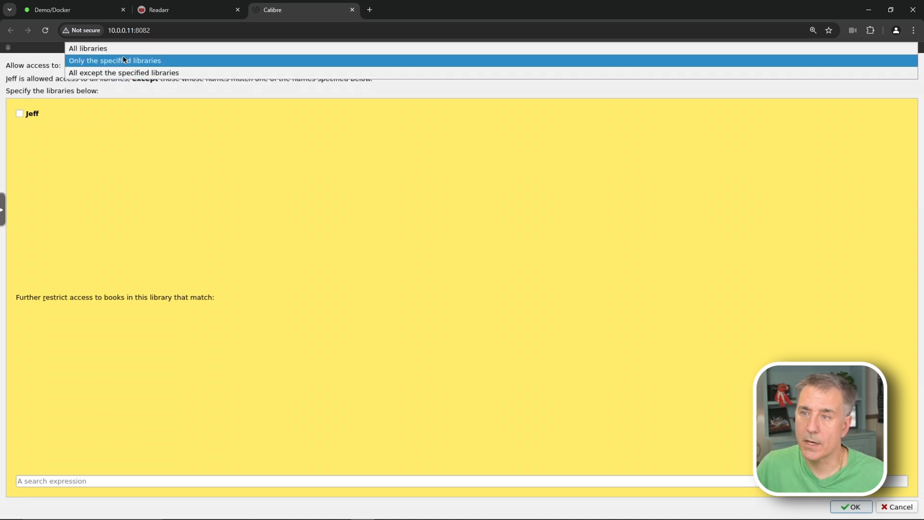
pyautogui.click(115, 60)
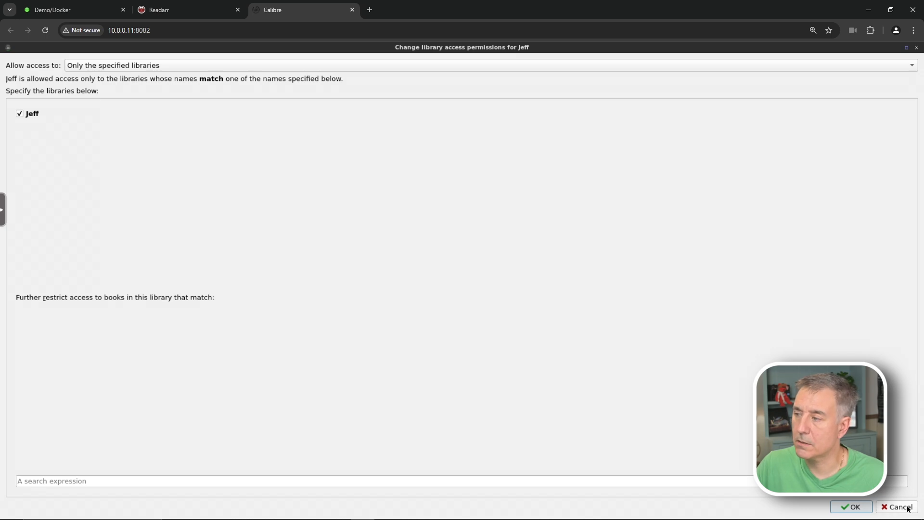
pyautogui.click(899, 509)
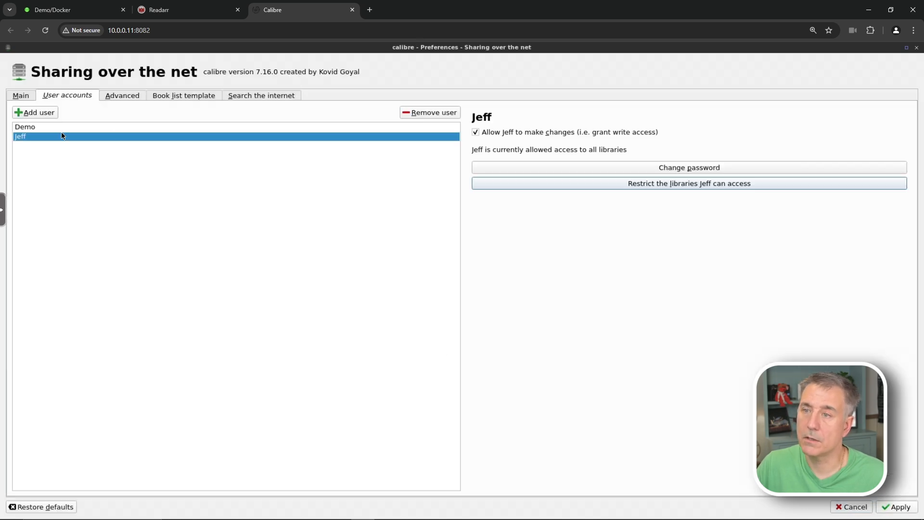
# Remove the Demo user account and acknowledge the server restart warning.
pyautogui.click(25, 126)
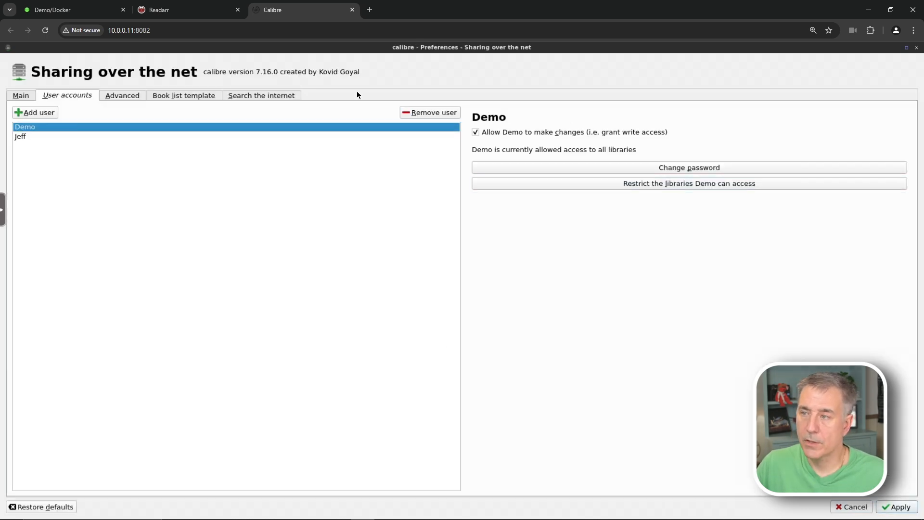
pyautogui.click(429, 112)
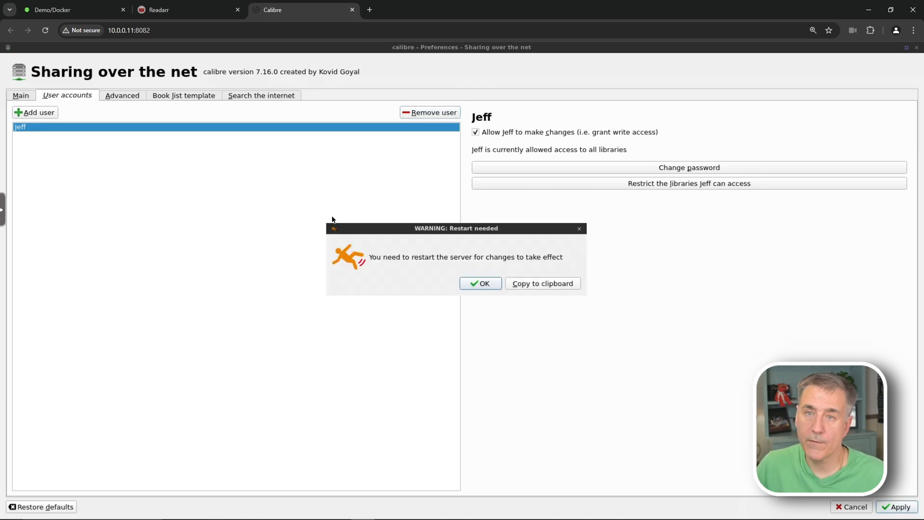
pyautogui.click(479, 283)
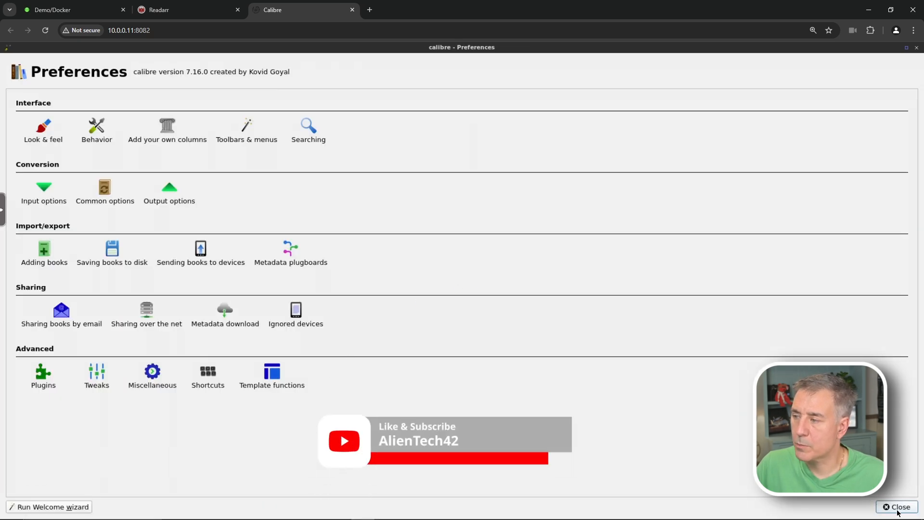
# Close Preferences and cycle the content server via Connect/share start and stop.
pyautogui.click(898, 508)
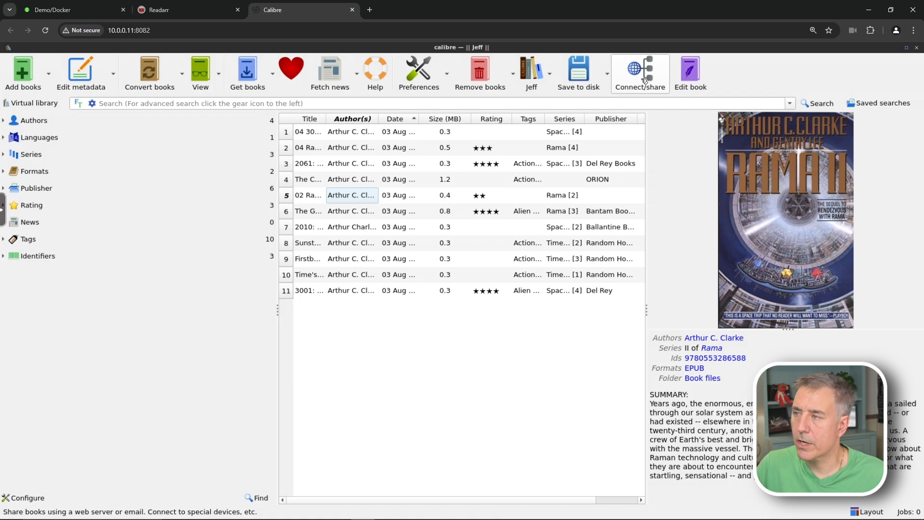
pyautogui.click(640, 70)
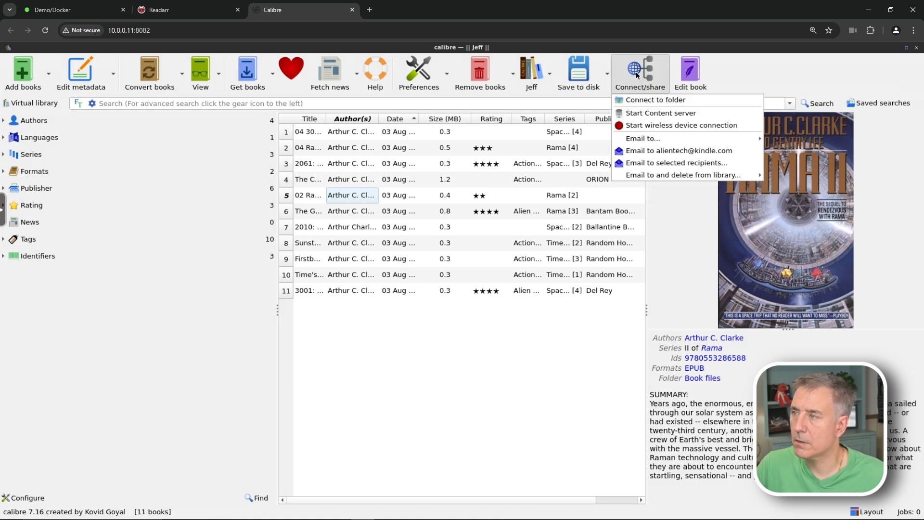
pyautogui.moveTo(681, 125)
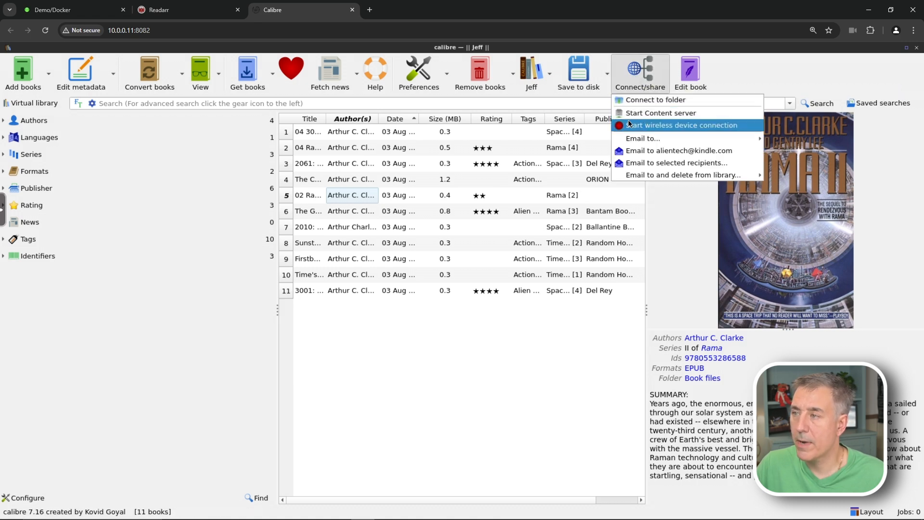
pyautogui.moveTo(660, 112)
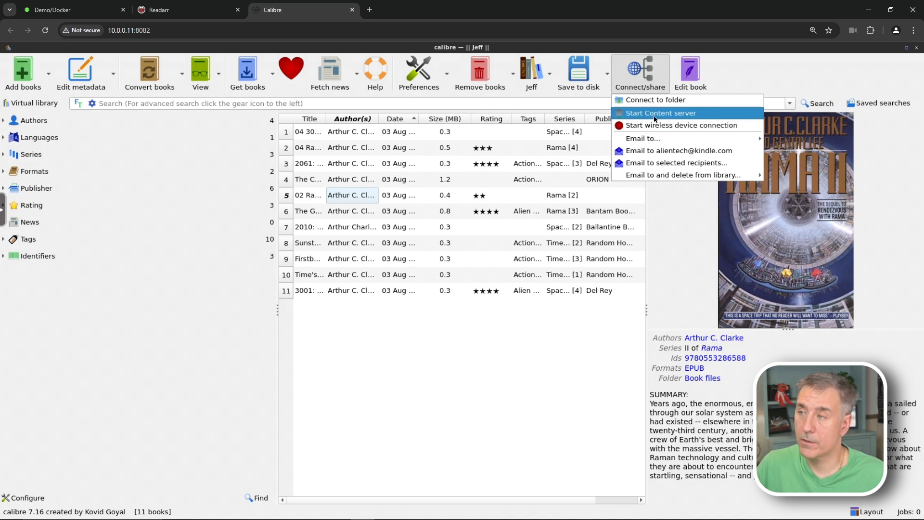
pyautogui.click(640, 75)
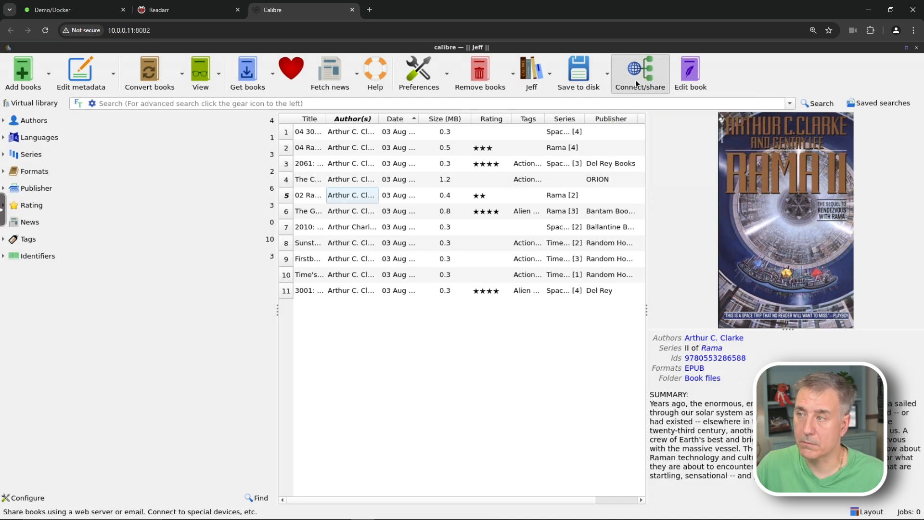
pyautogui.click(639, 74)
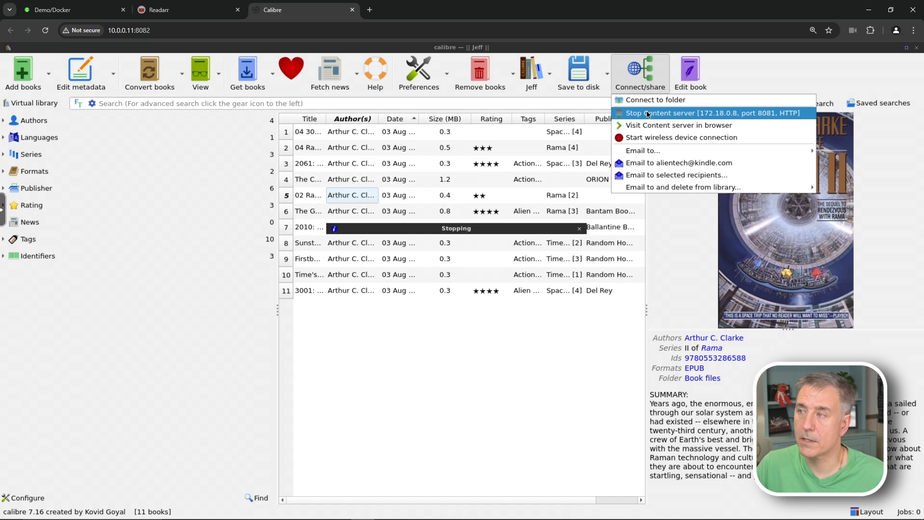
pyautogui.click(712, 112)
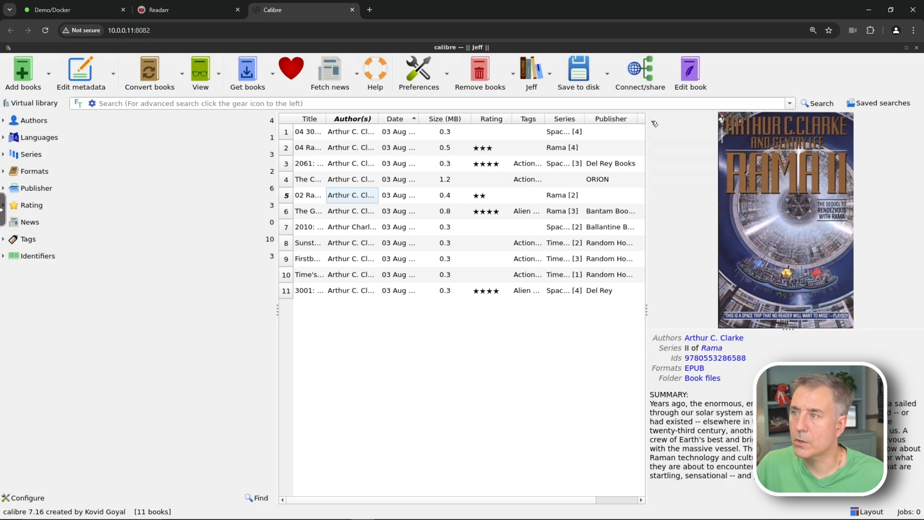
# On Unraid's Docker page, expand Media Servers and select the calibre container's 10.0.0.11:8081 mapping.
pyautogui.click(53, 10)
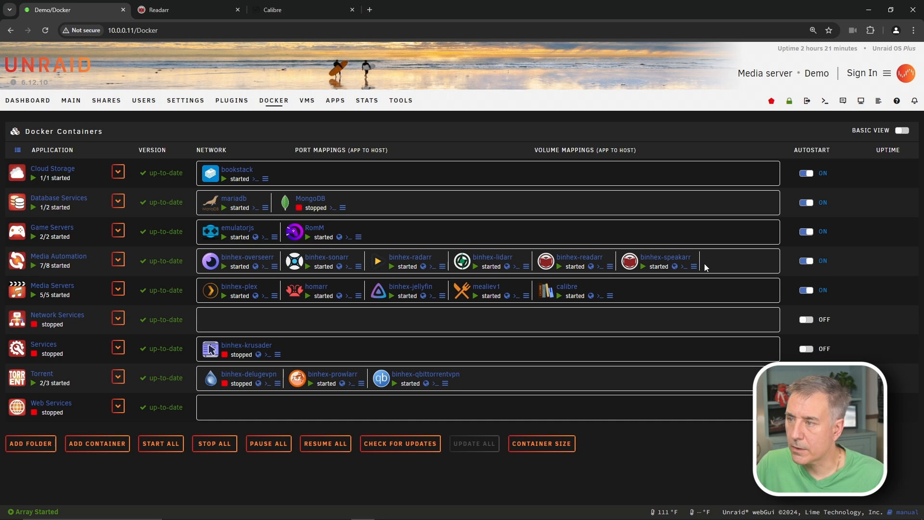
pyautogui.moveTo(93, 270)
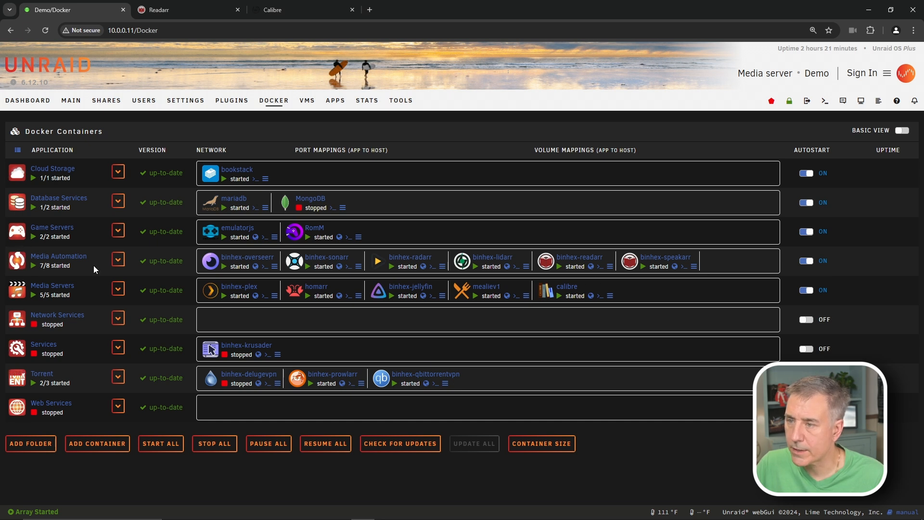
pyautogui.click(119, 288)
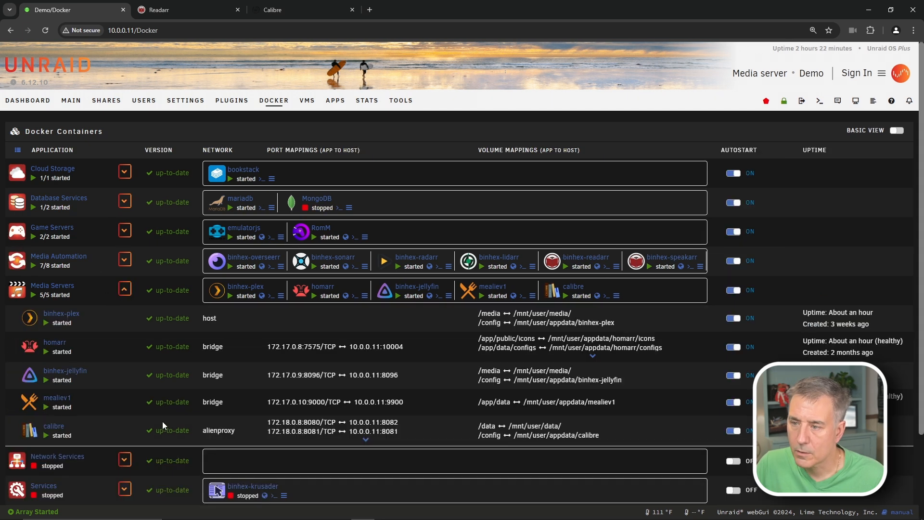
pyautogui.moveTo(404, 435)
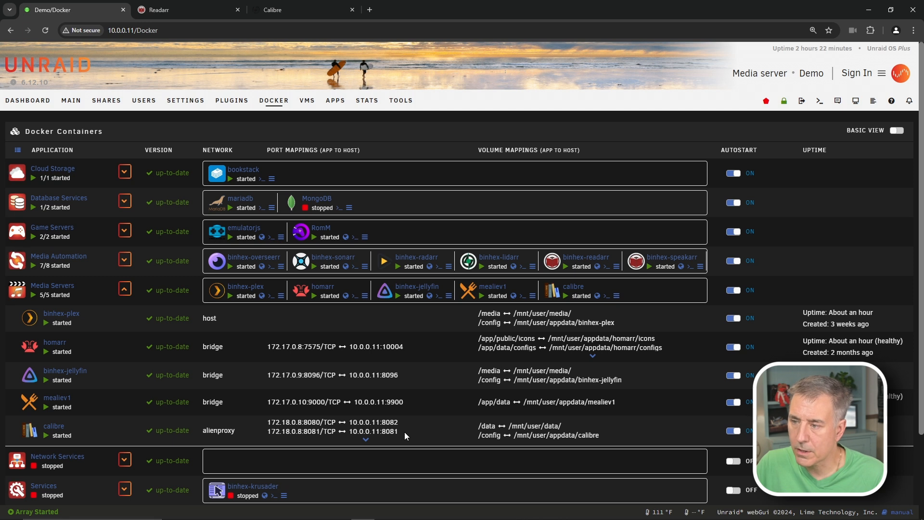
pyautogui.doubleClick(377, 431)
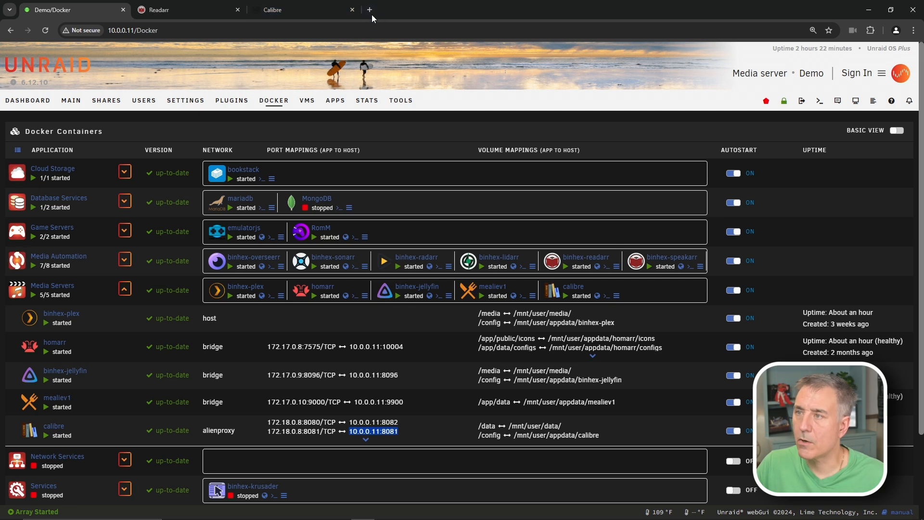
# Open 10.0.0.11:8081 in a new tab and sign in to the content server as Jeff.
pyautogui.click(373, 431)
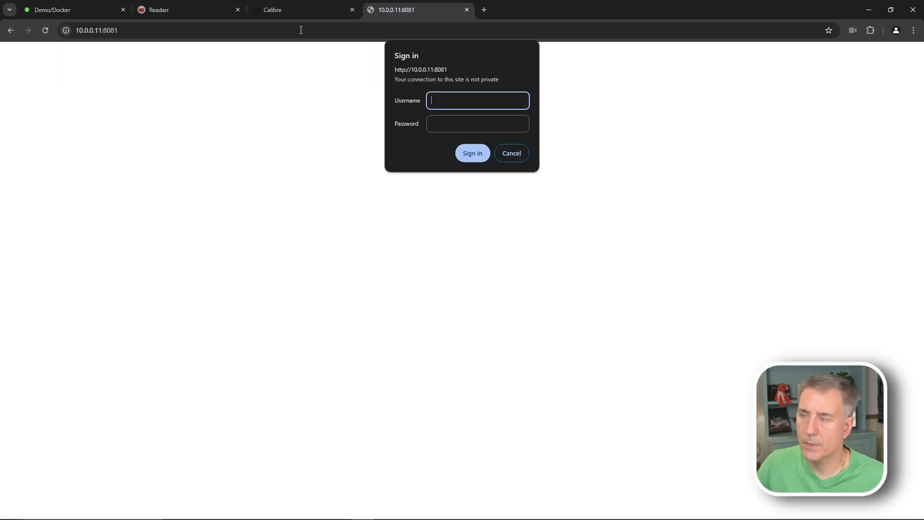
pyautogui.write('Jeff')
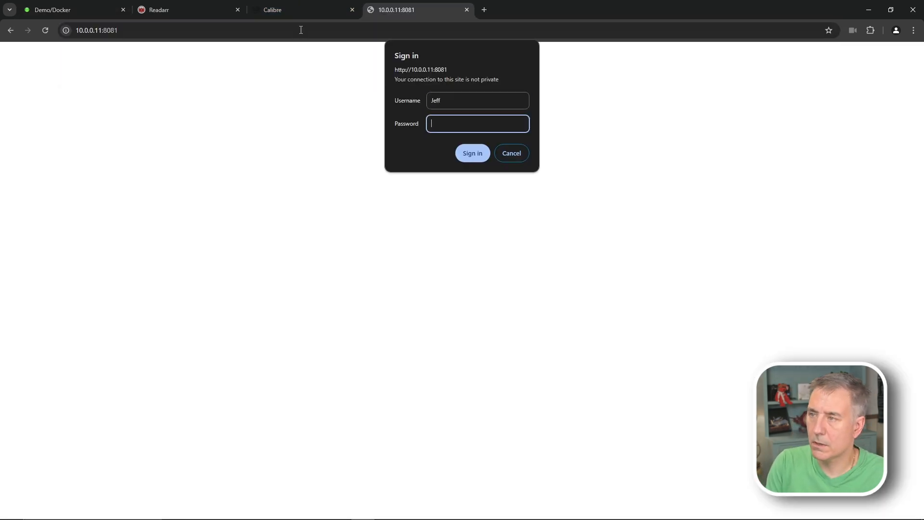
pyautogui.write('password')
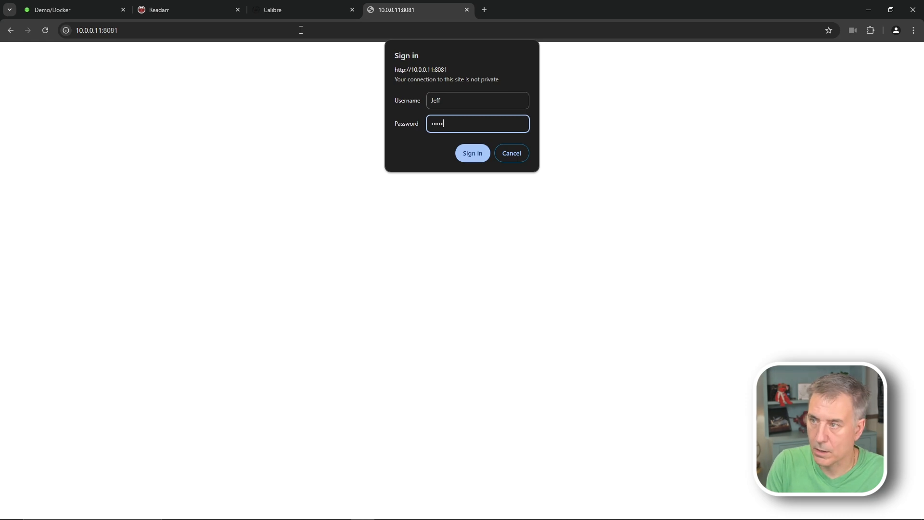
pyautogui.write('•')
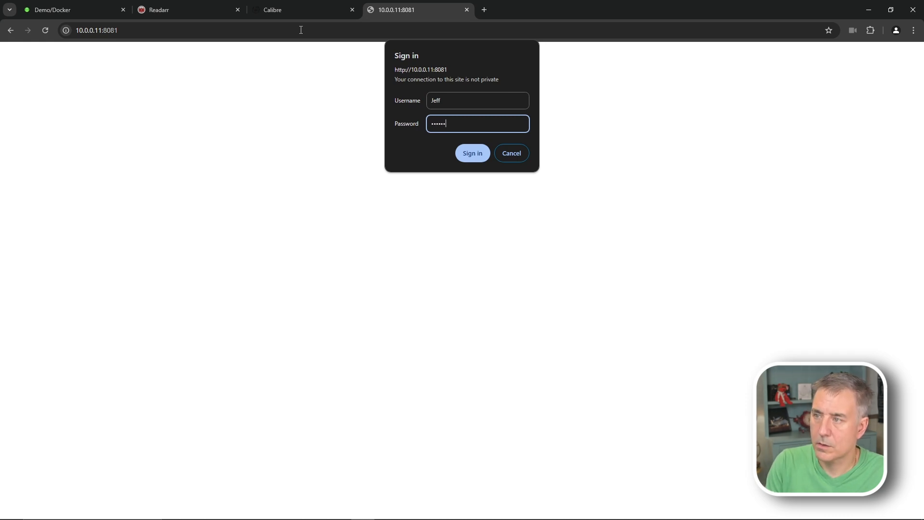
pyautogui.click(472, 153)
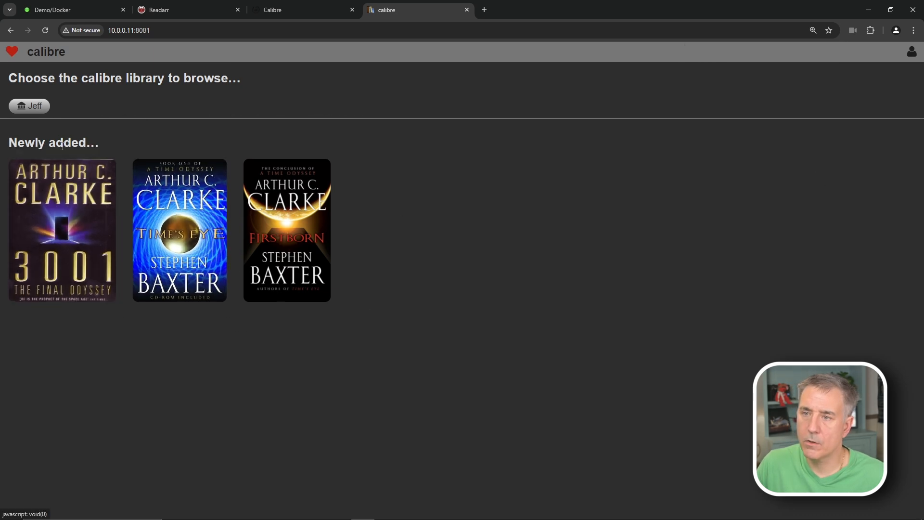
# Open Jeff's library in the content server to browse its books, then return to the other tab.
pyautogui.click(28, 106)
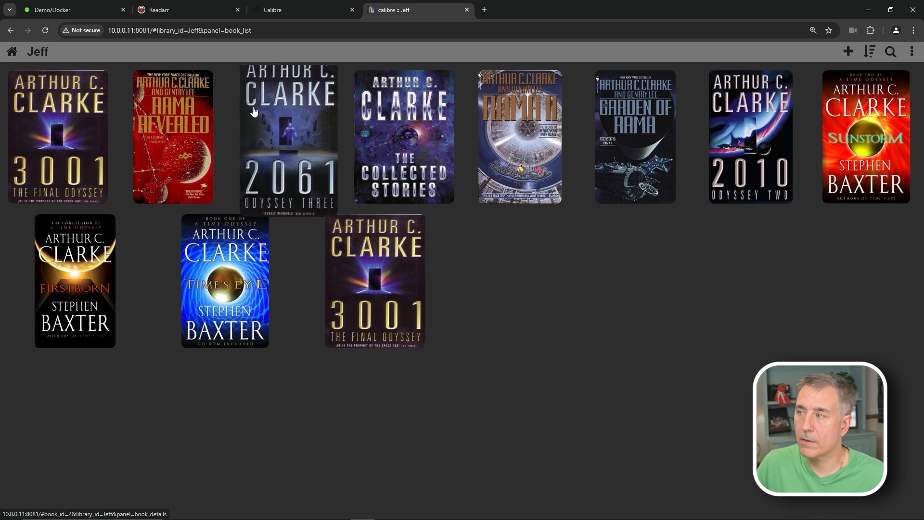
pyautogui.click(173, 137)
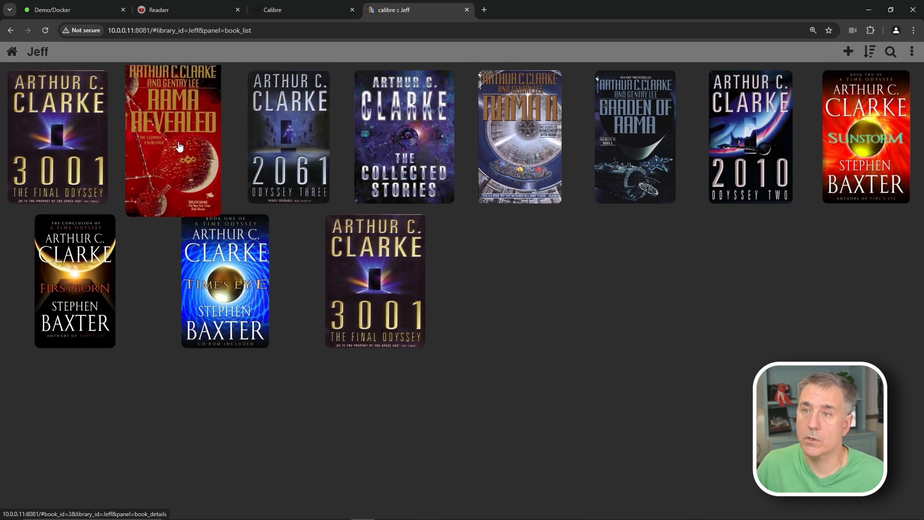
pyautogui.moveTo(559, 264)
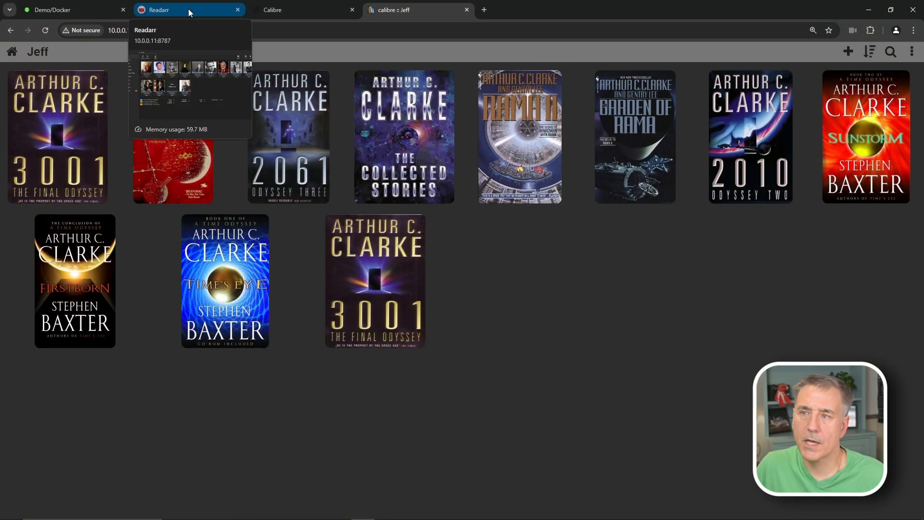
pyautogui.click(64, 10)
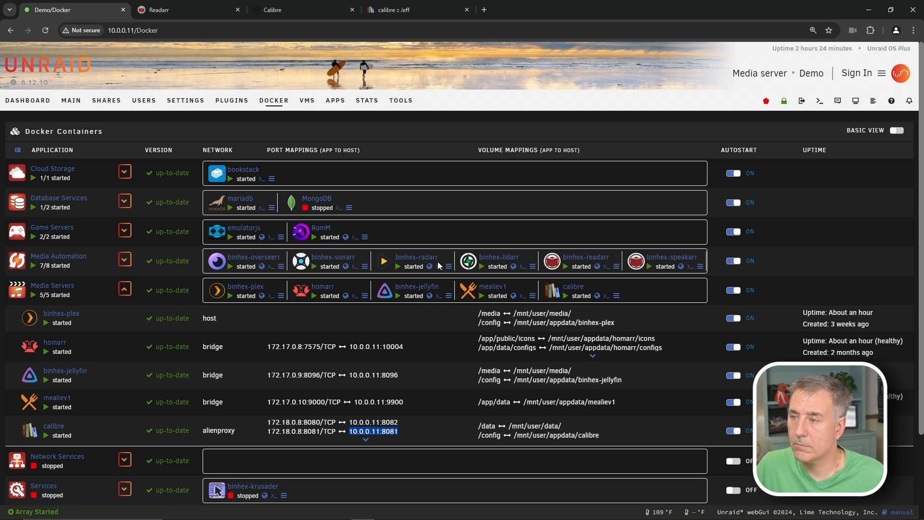
# In Readarr, go to Settings > Media Management listing the /data/media/ebooks root folder.
pyautogui.click(171, 9)
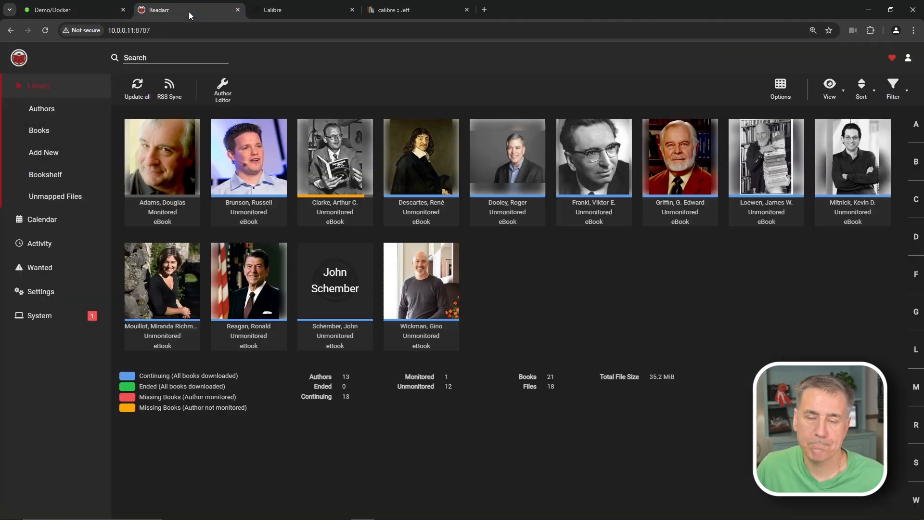
pyautogui.moveTo(355, 91)
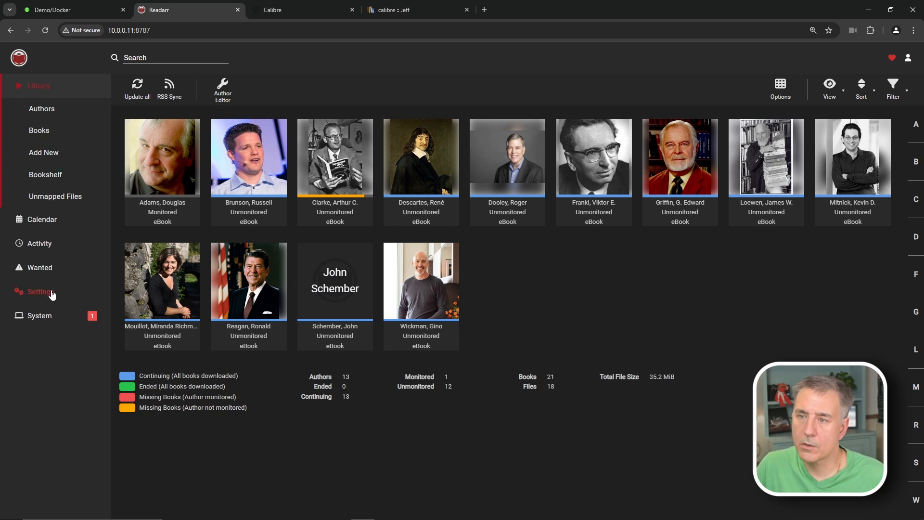
pyautogui.click(40, 291)
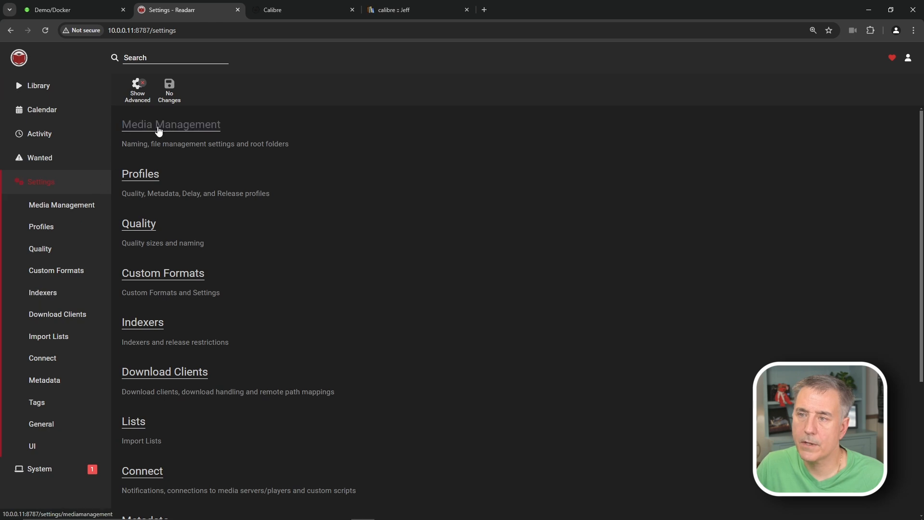
pyautogui.click(171, 125)
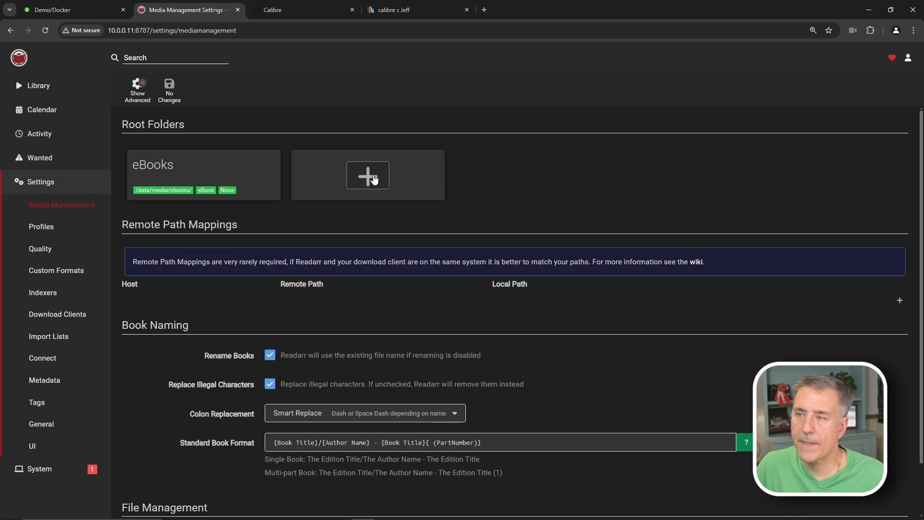
# Start a root folder named Jeff-Calibre with path /data/media/calibre/Jeff/.
pyautogui.click(367, 175)
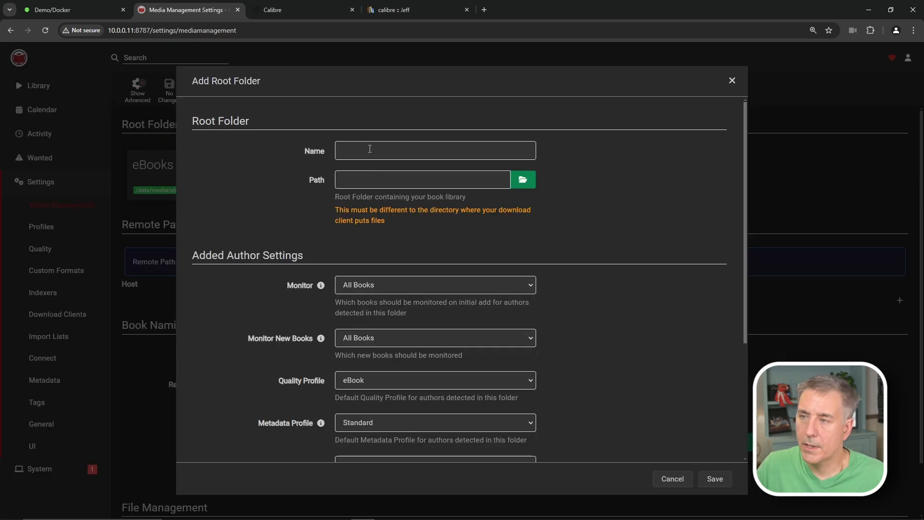
pyautogui.click(434, 151)
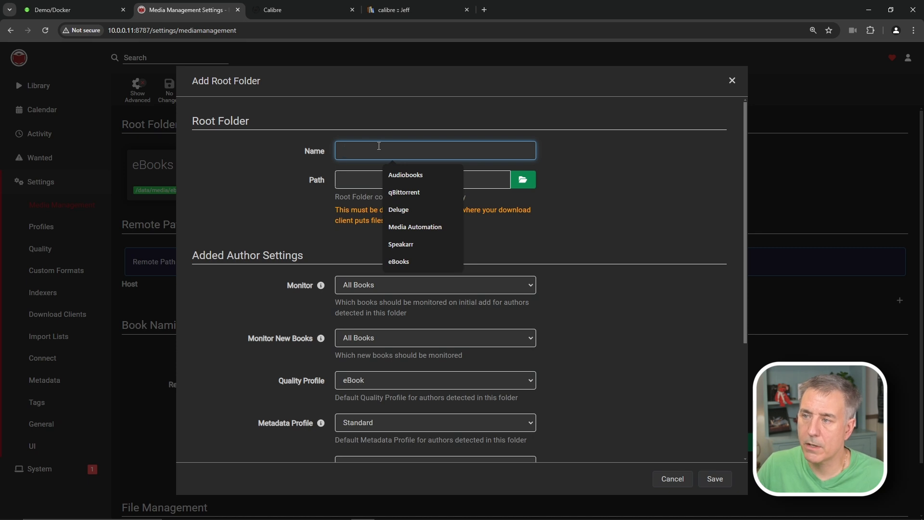
pyautogui.moveTo(583, 135)
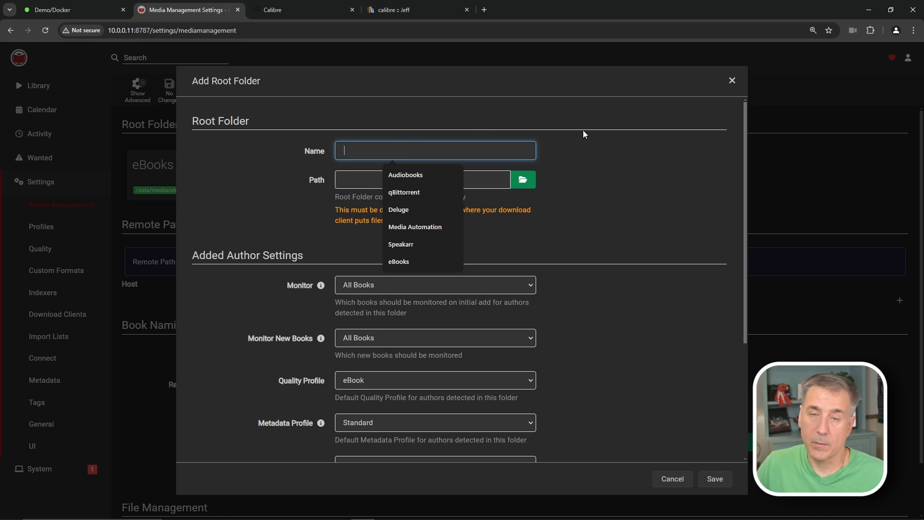
pyautogui.write('Jeff-Calibre')
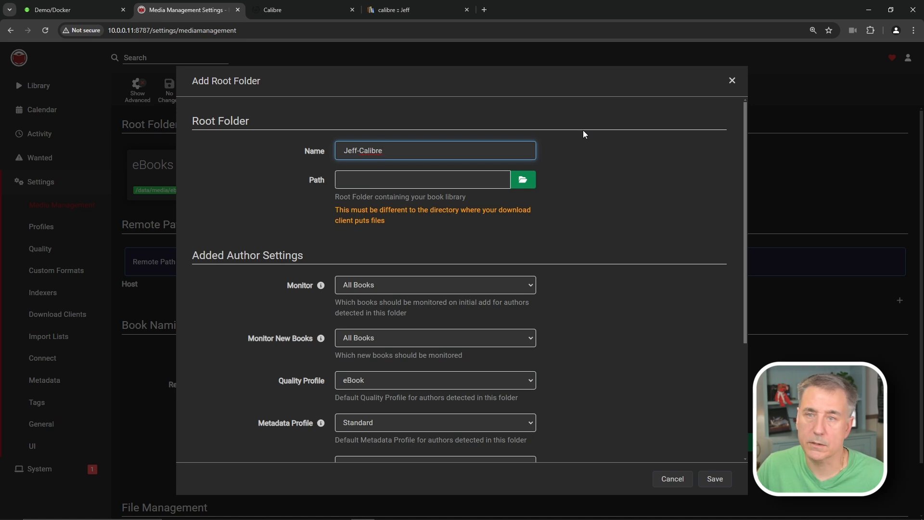
pyautogui.click(521, 179)
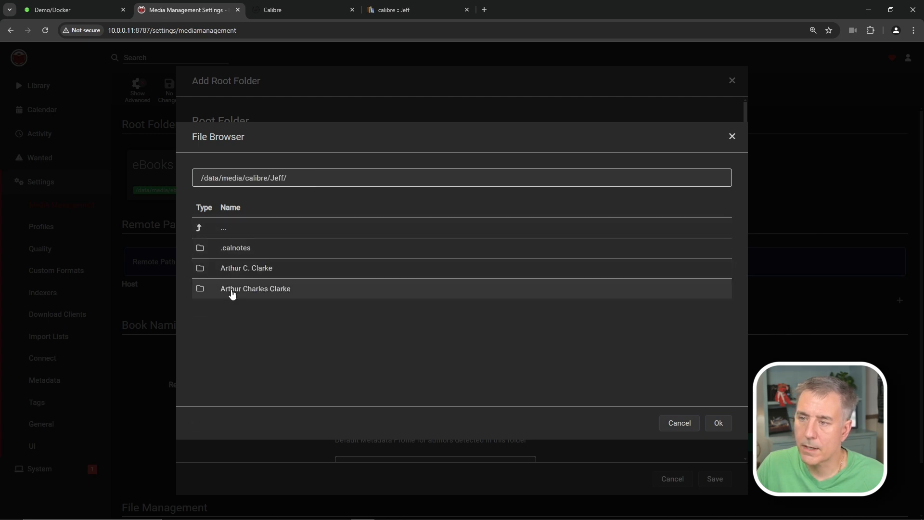
pyautogui.moveTo(718, 423)
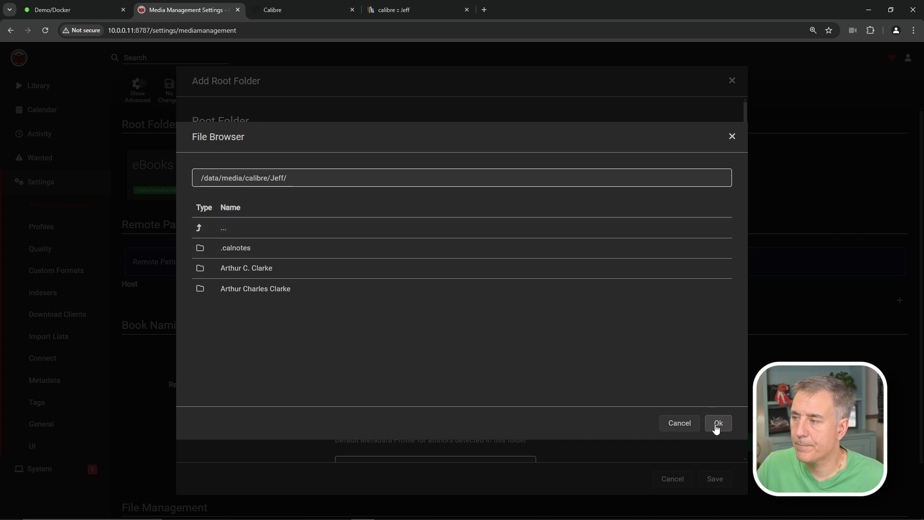
pyautogui.click(717, 423)
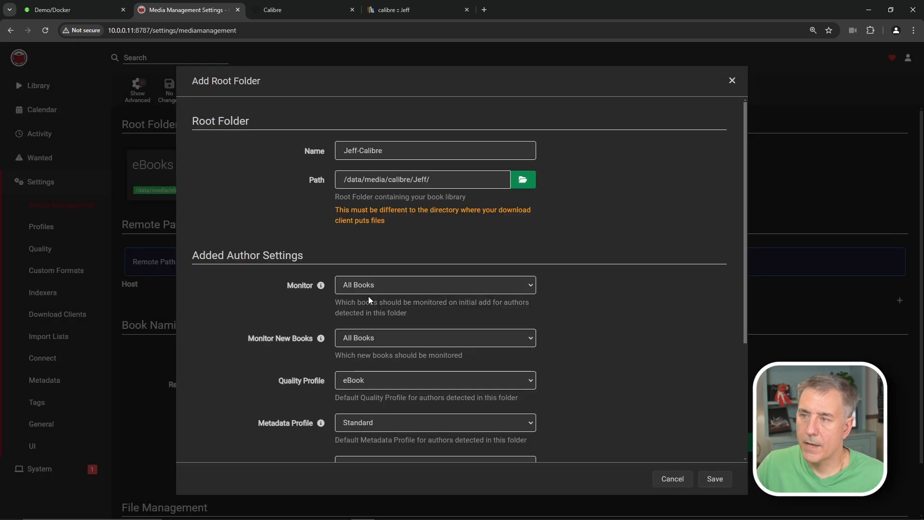
pyautogui.moveTo(413, 286)
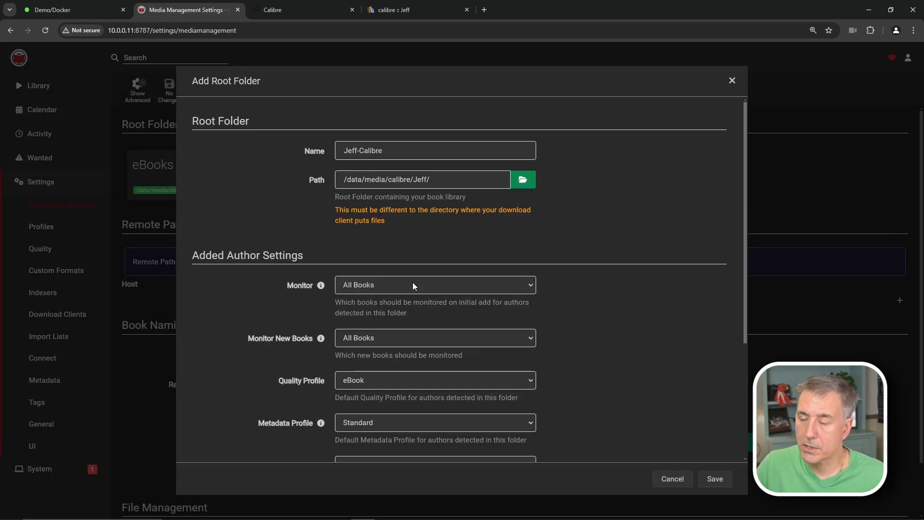
# Set Monitor to None and Metadata Profile to None for the new root folder.
pyautogui.click(434, 285)
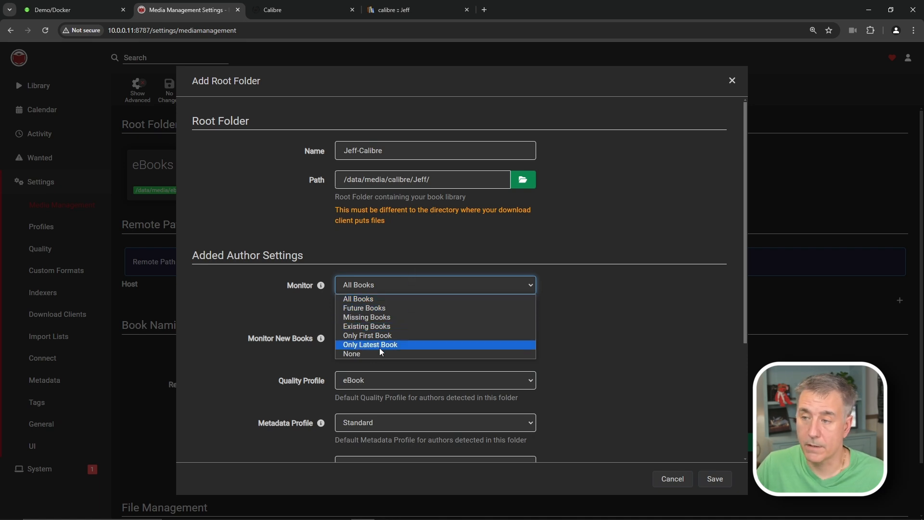
pyautogui.click(435, 337)
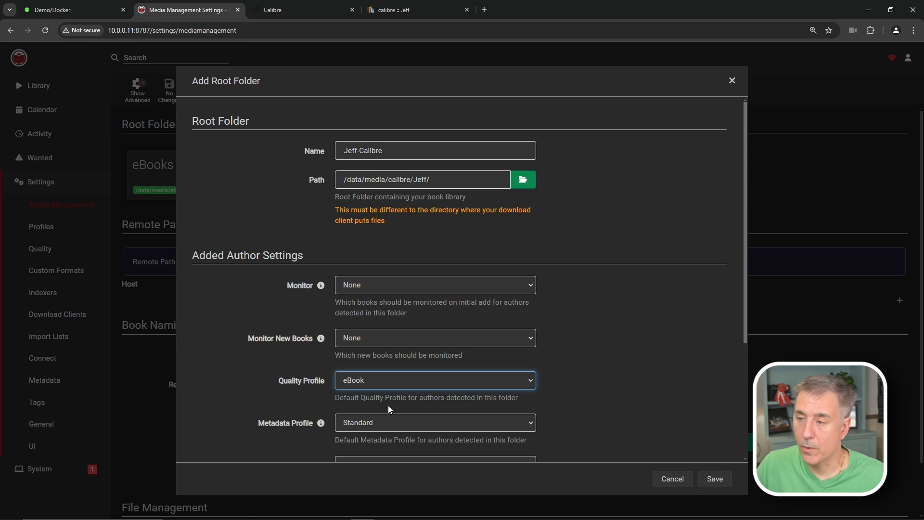
pyautogui.click(435, 422)
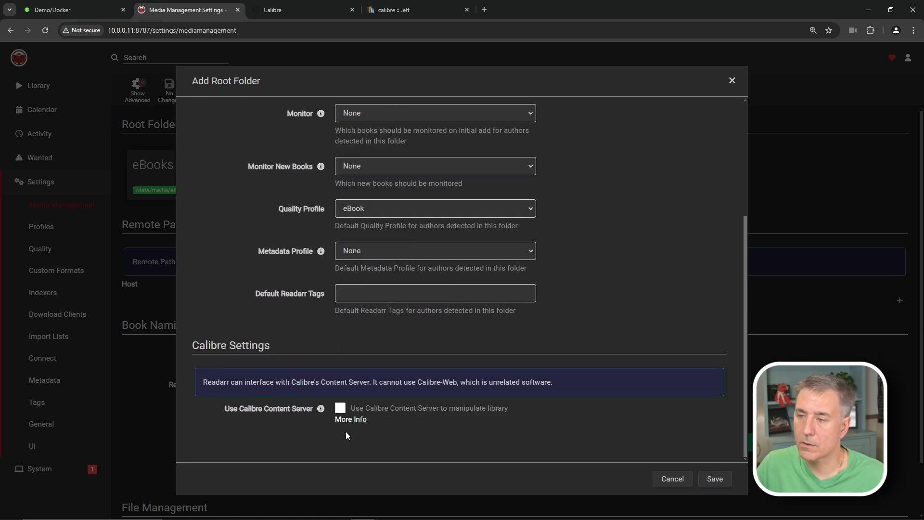
# Enable Use Calibre Content Server with host 10.0.0.11 and port 8081.
pyautogui.click(340, 409)
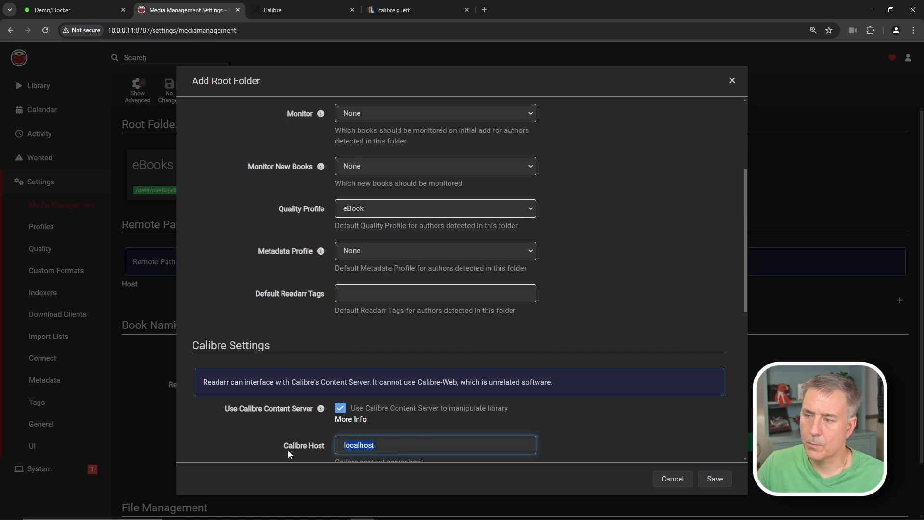
pyautogui.write('10.0.0.11')
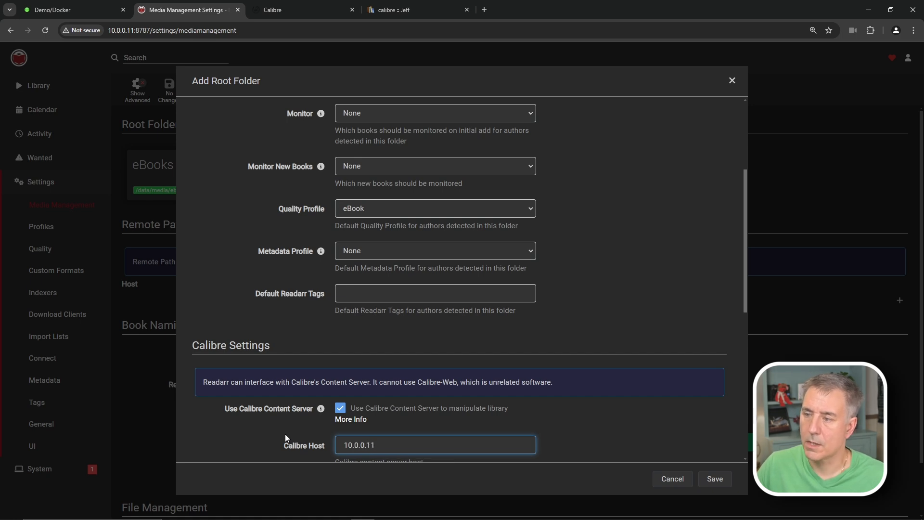
pyautogui.scroll(-3)
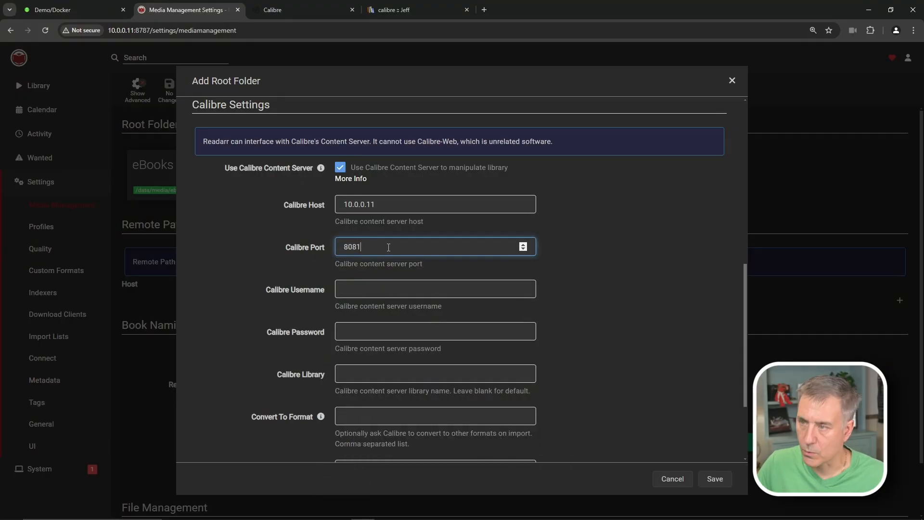
# Fill Calibre username Jeff, the password, and library Jeff.
pyautogui.click(435, 289)
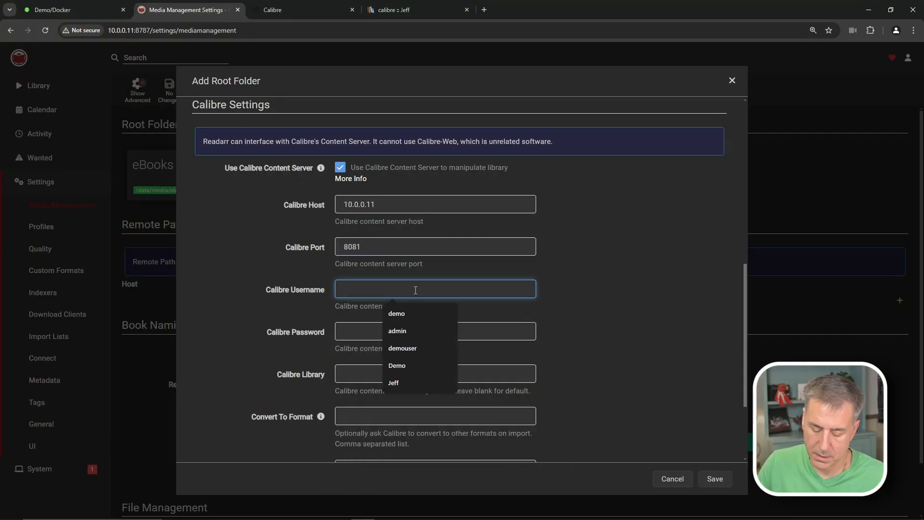
pyautogui.click(393, 382)
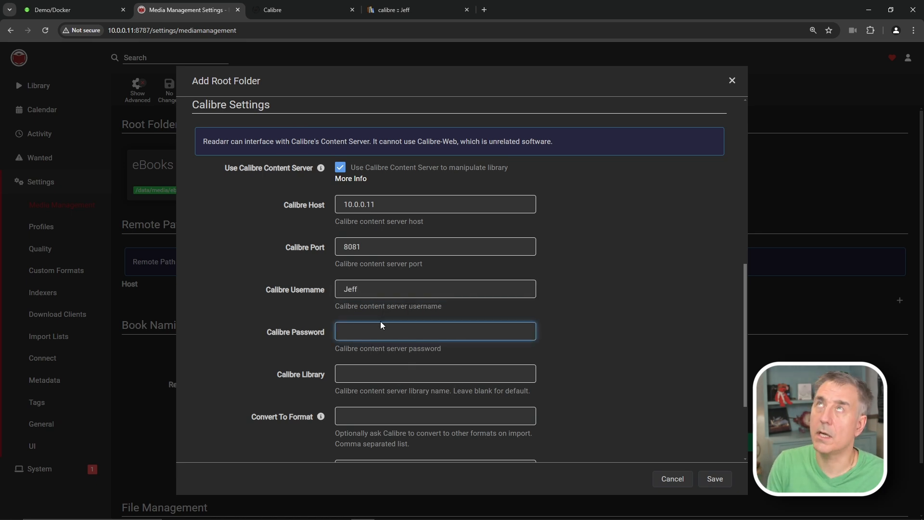
pyautogui.write('password')
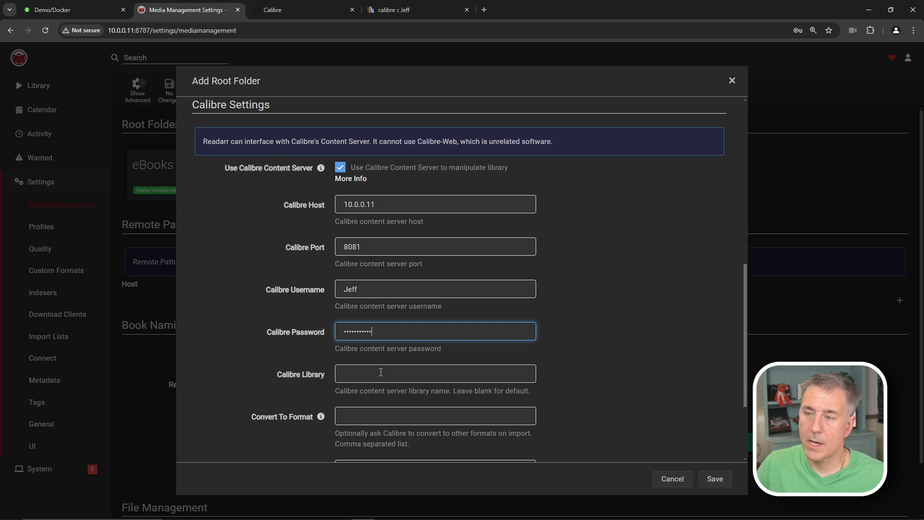
pyautogui.click(434, 373)
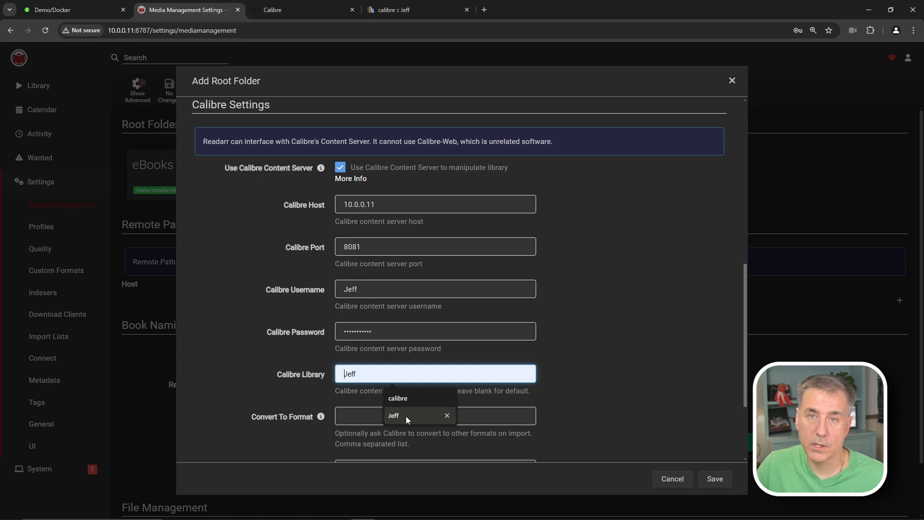
pyautogui.click(392, 416)
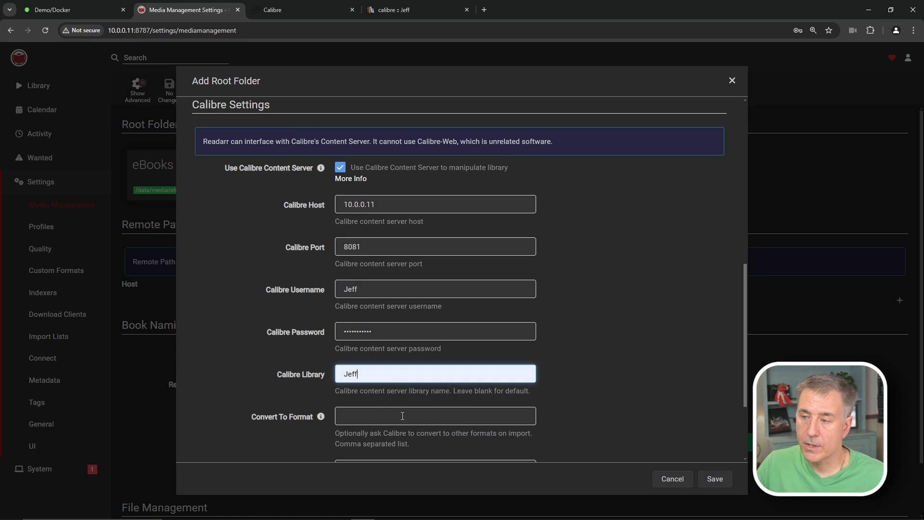
# Set Convert To Format to EPUB, checking the help on available formats.
pyautogui.click(435, 416)
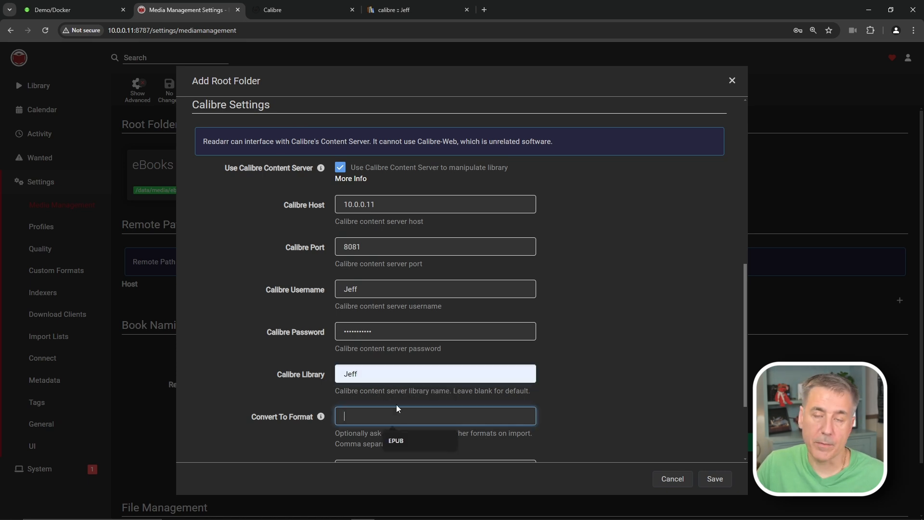
pyautogui.click(395, 441)
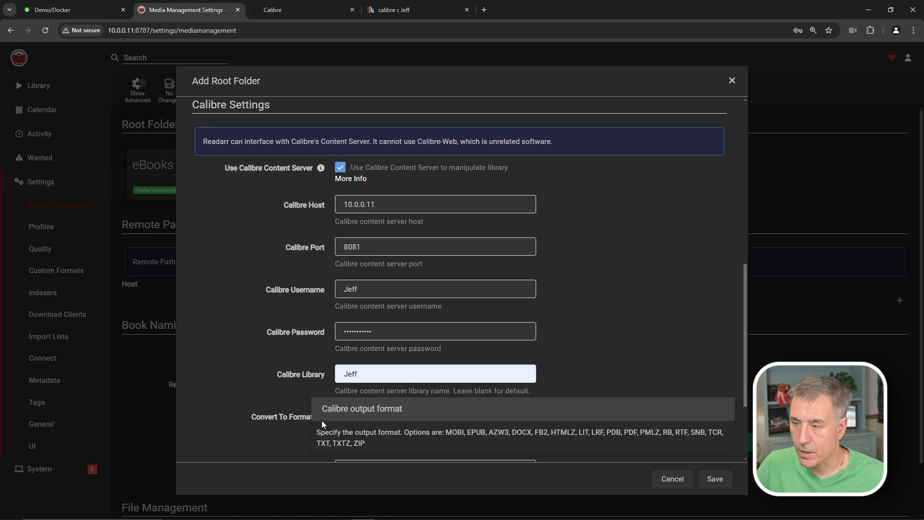
pyautogui.moveTo(329, 422)
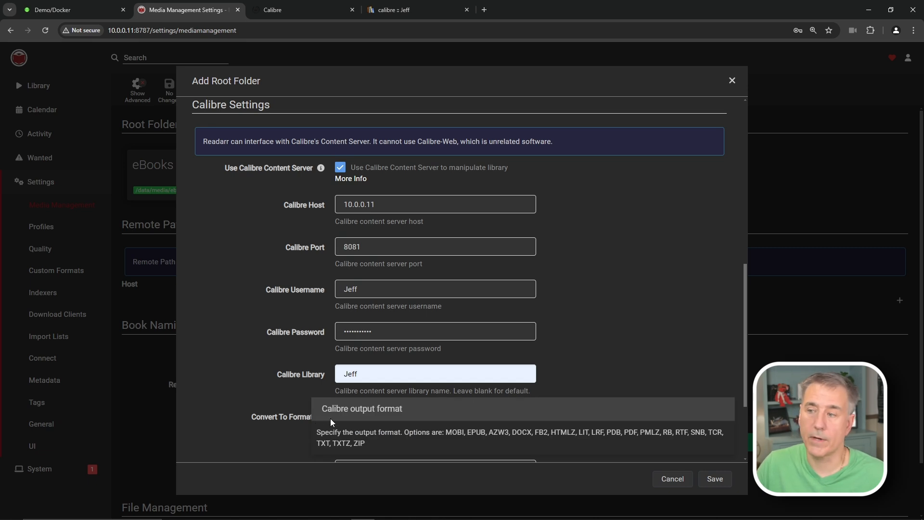
pyautogui.scroll(-3)
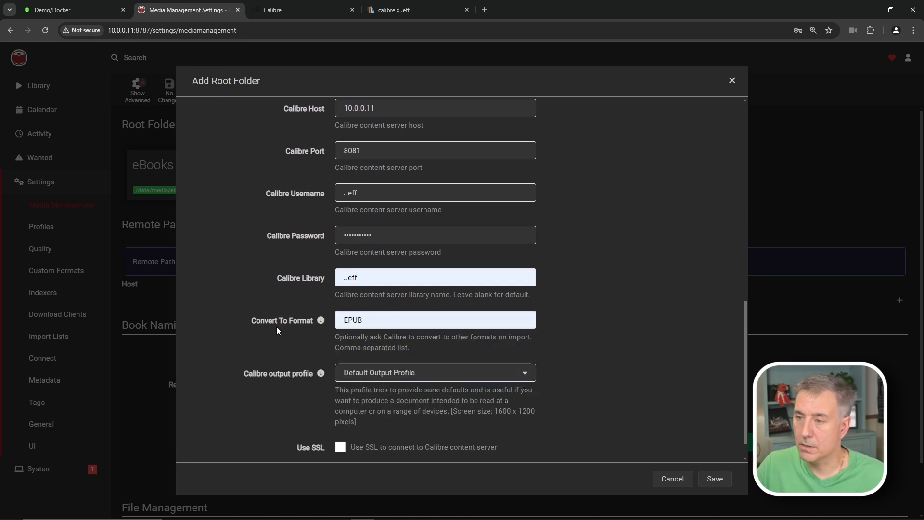
pyautogui.scroll(-3)
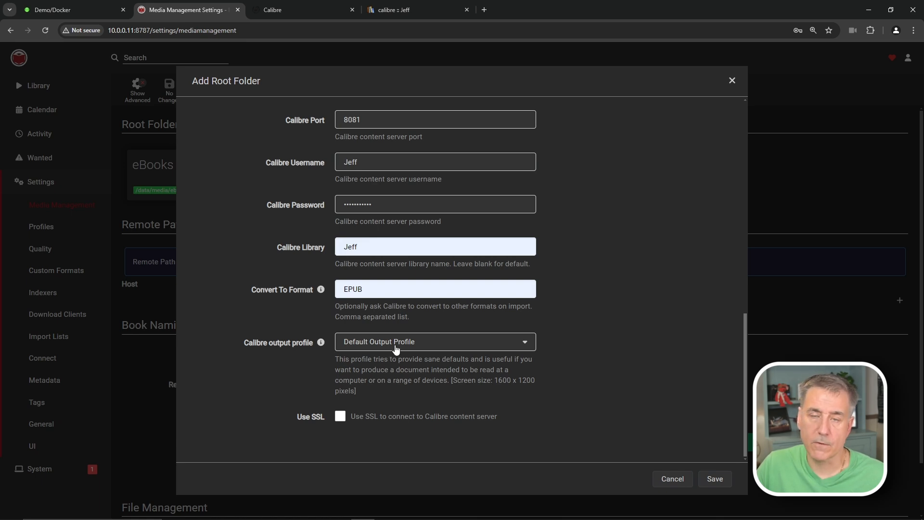
# Choose the Kindle PaperWhite 3 output profile and save the Jeff-Calibre root folder.
pyautogui.click(435, 341)
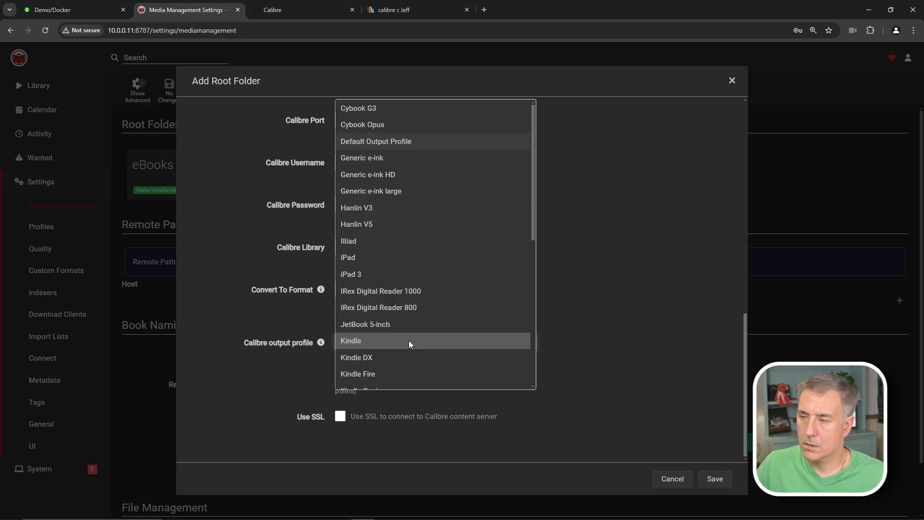
pyautogui.scroll(-3)
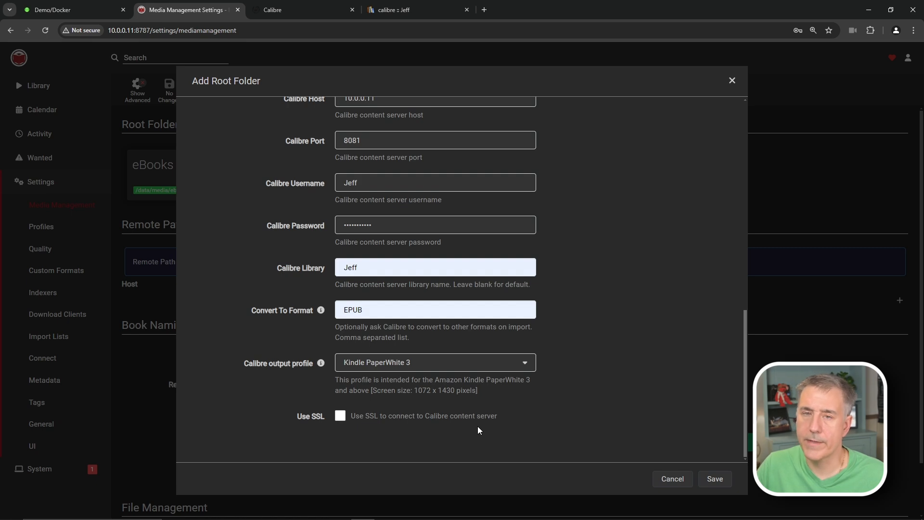
pyautogui.click(713, 478)
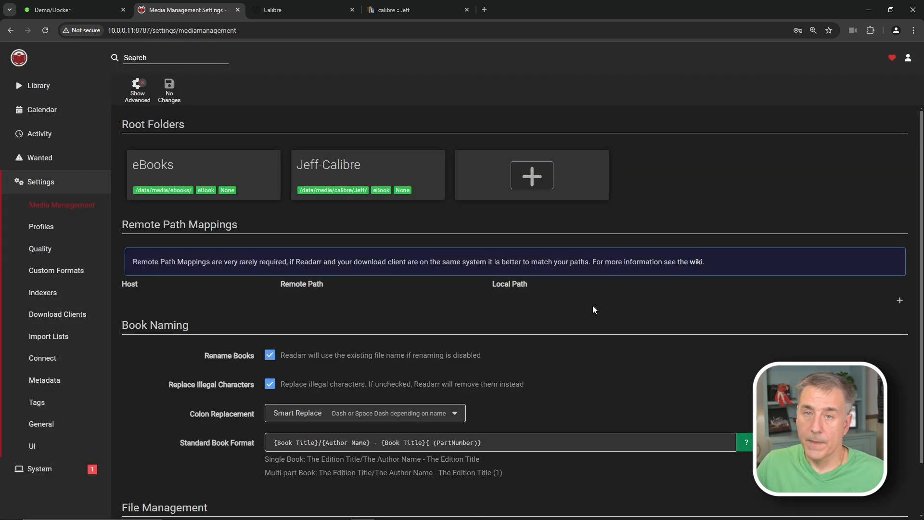
pyautogui.moveTo(598, 217)
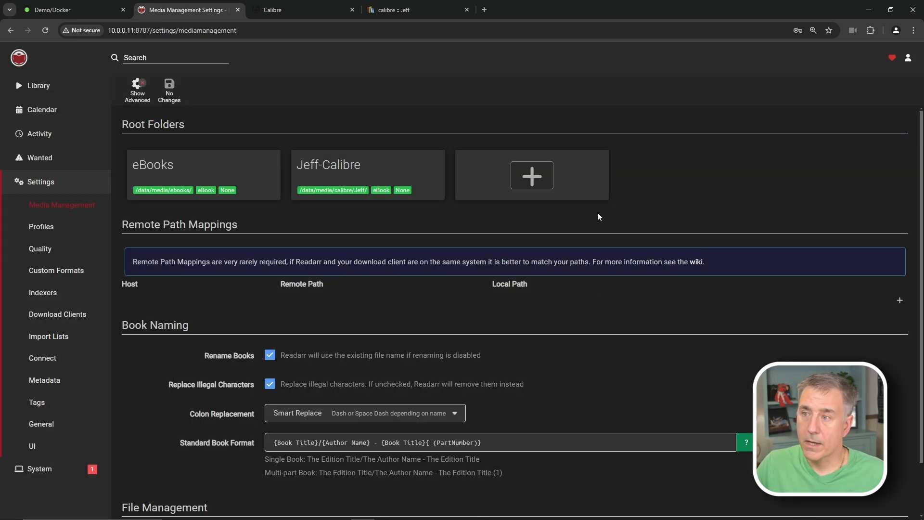
# Reopen the add-root-folder form and enable Calibre Content Server to review its fields.
pyautogui.click(531, 175)
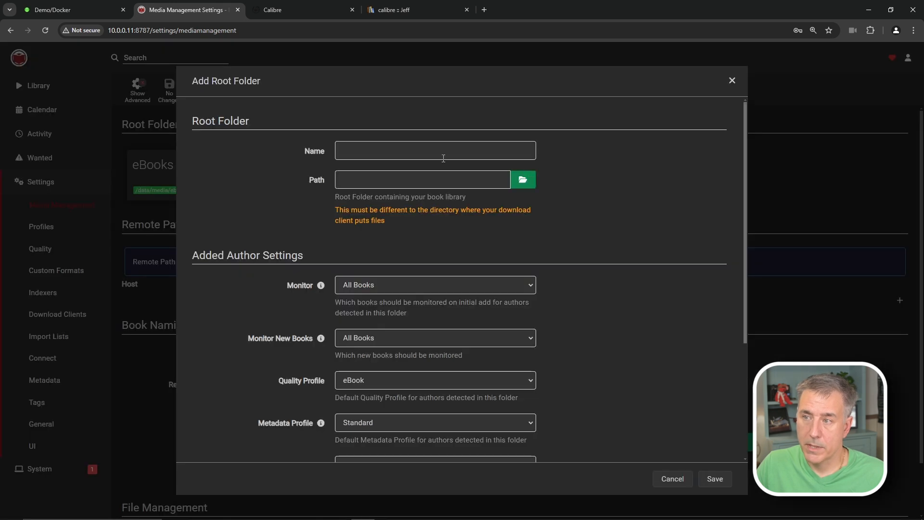
pyautogui.click(434, 150)
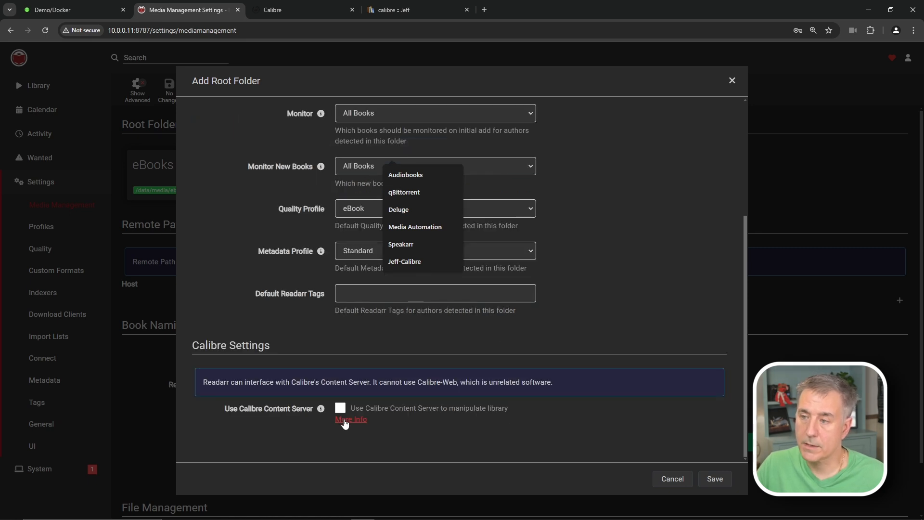
pyautogui.click(340, 408)
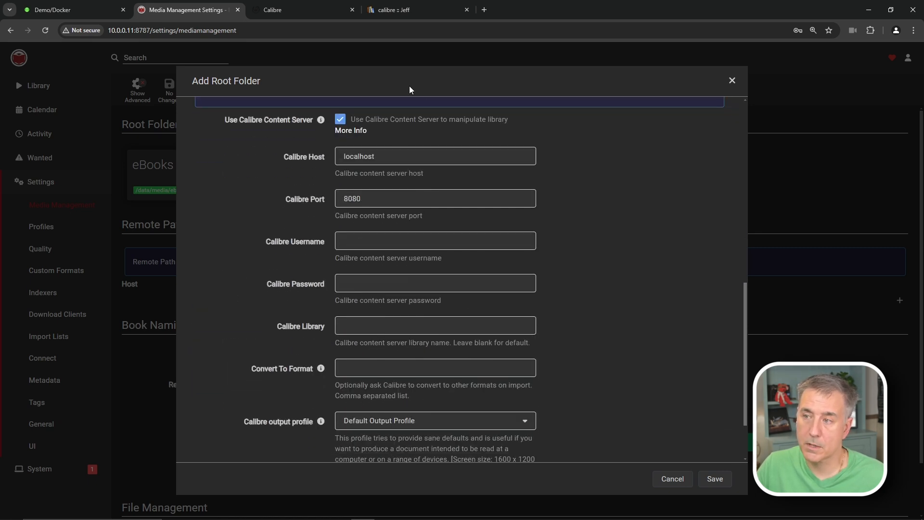
pyautogui.scroll(-3)
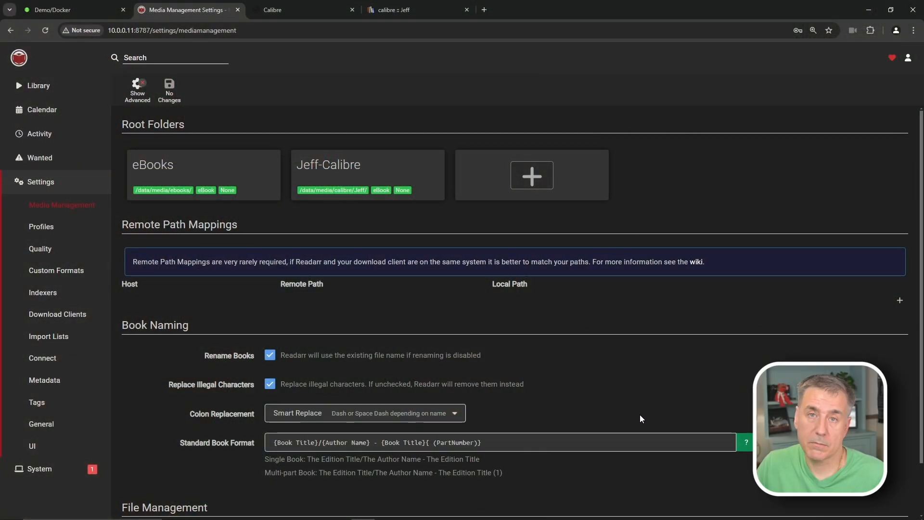
pyautogui.moveTo(655, 376)
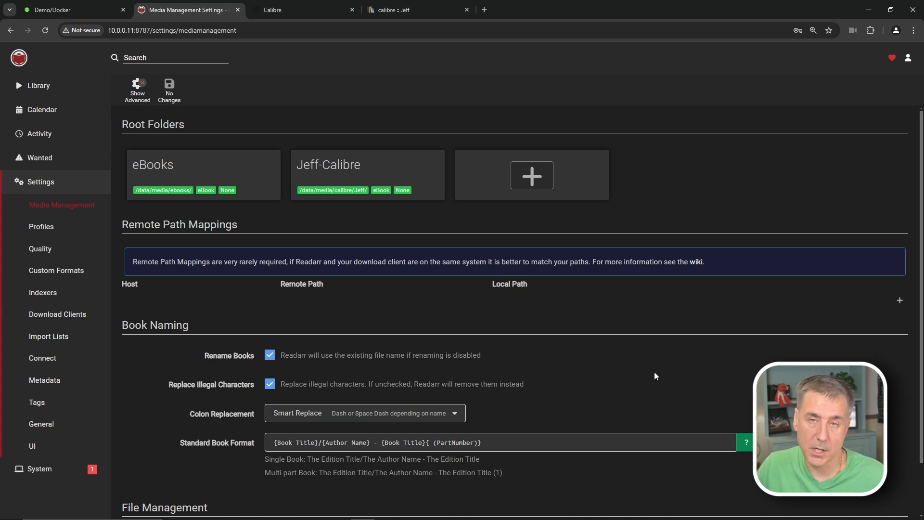
pyautogui.moveTo(359, 227)
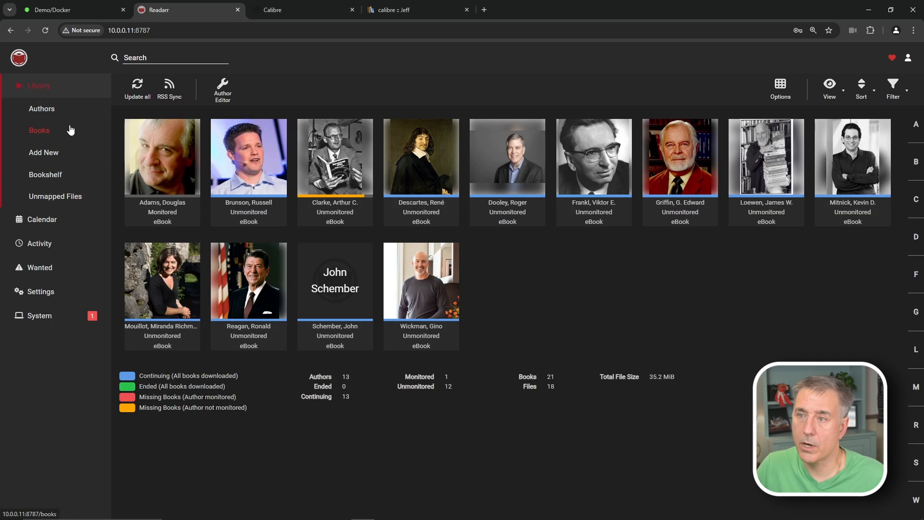
# Go to Add New and search for 'the stand'.
pyautogui.click(43, 152)
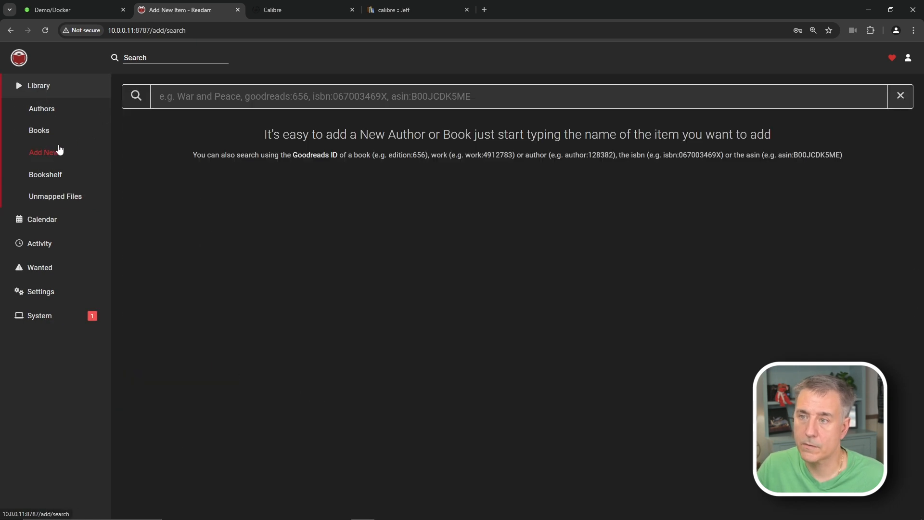
pyautogui.write('the stand')
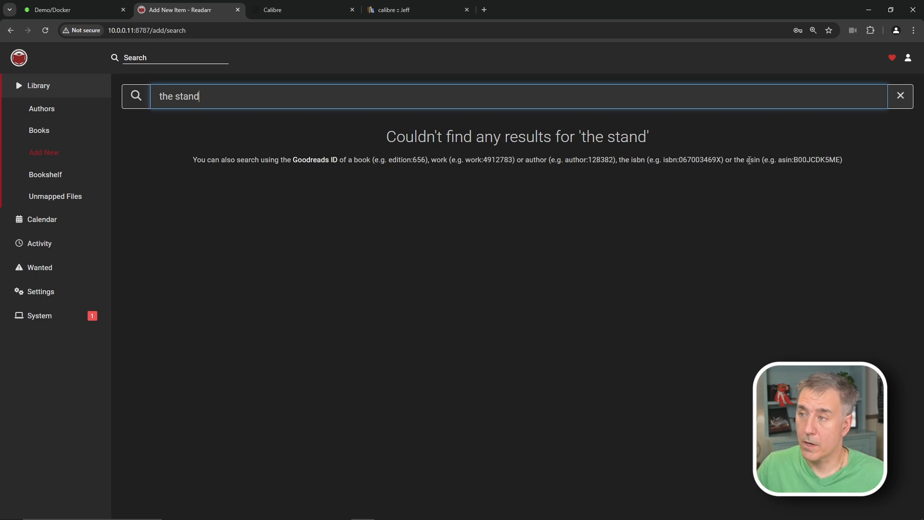
pyautogui.moveTo(543, 207)
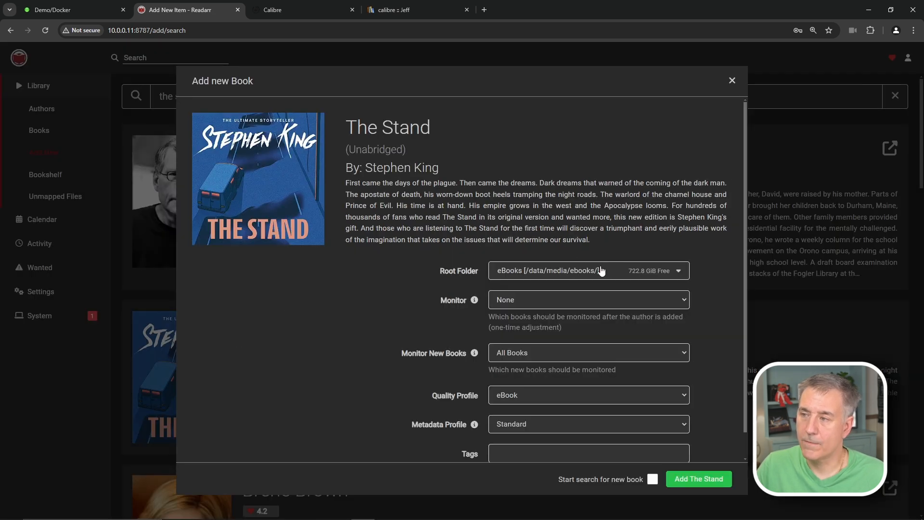
# Add The Stand to Jeff-Calibre with Monitor New Books None and Metadata Profile None.
pyautogui.click(587, 270)
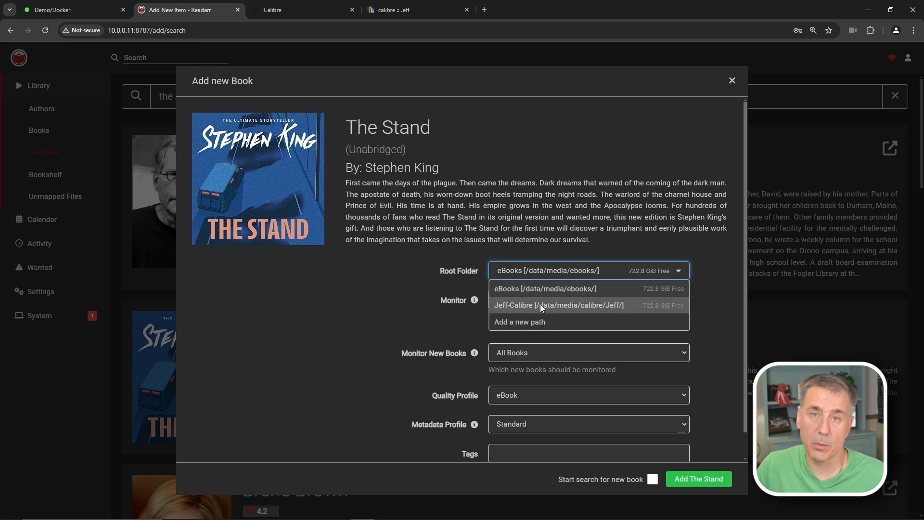
pyautogui.click(558, 305)
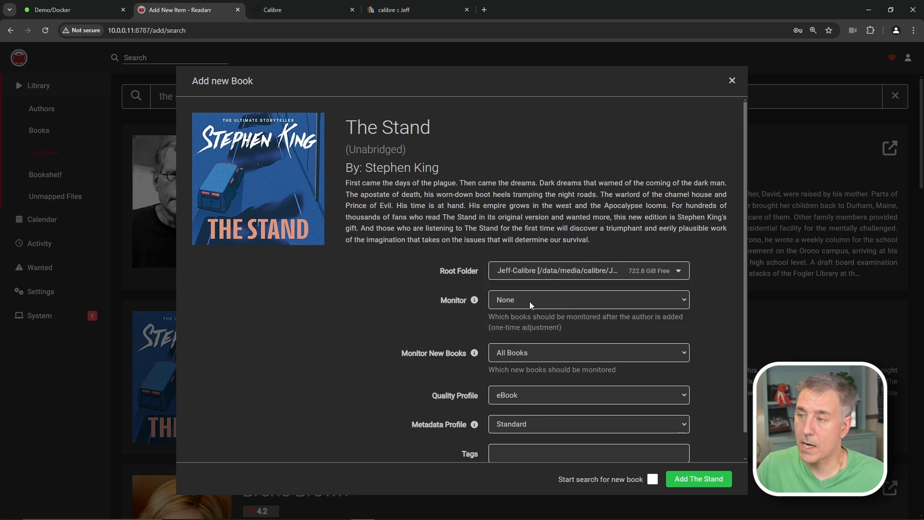
pyautogui.moveTo(539, 367)
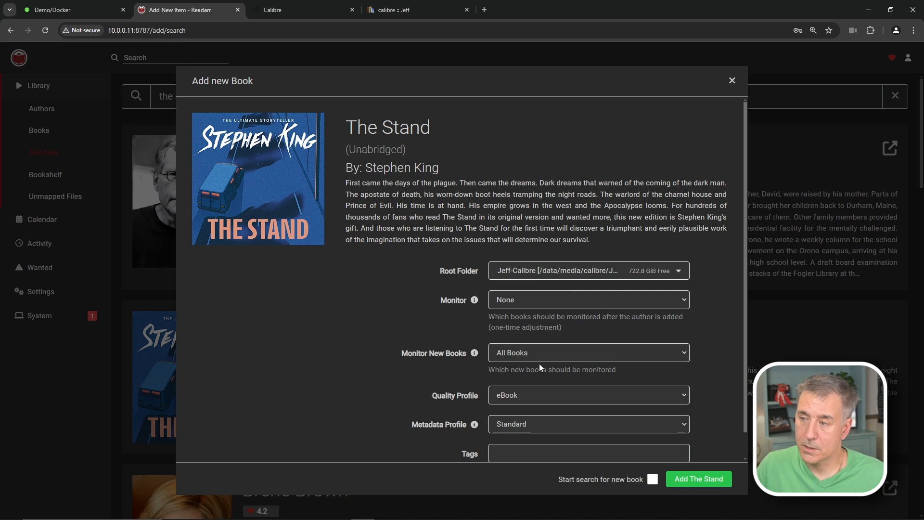
pyautogui.click(588, 353)
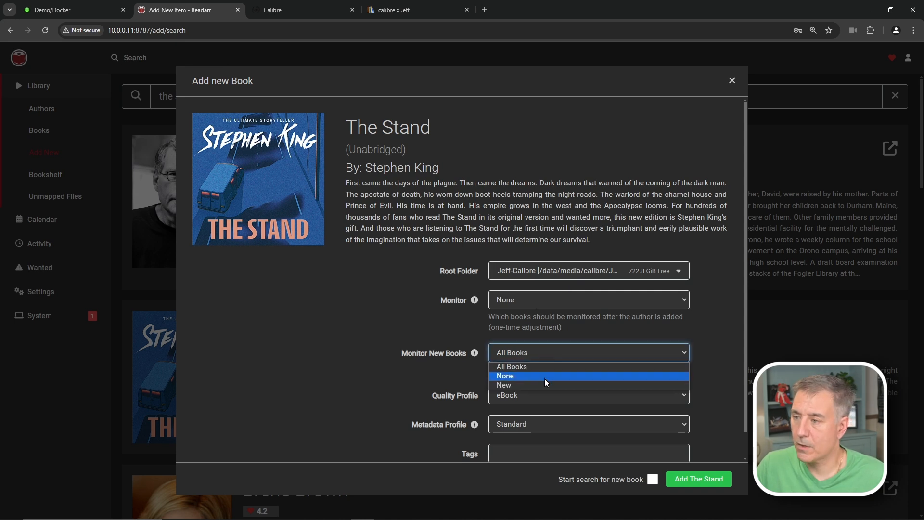
pyautogui.click(505, 375)
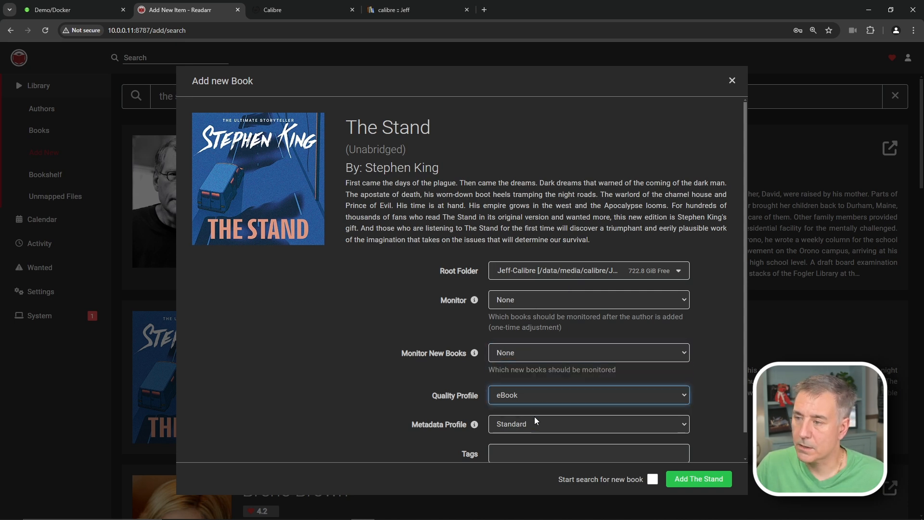
pyautogui.click(588, 423)
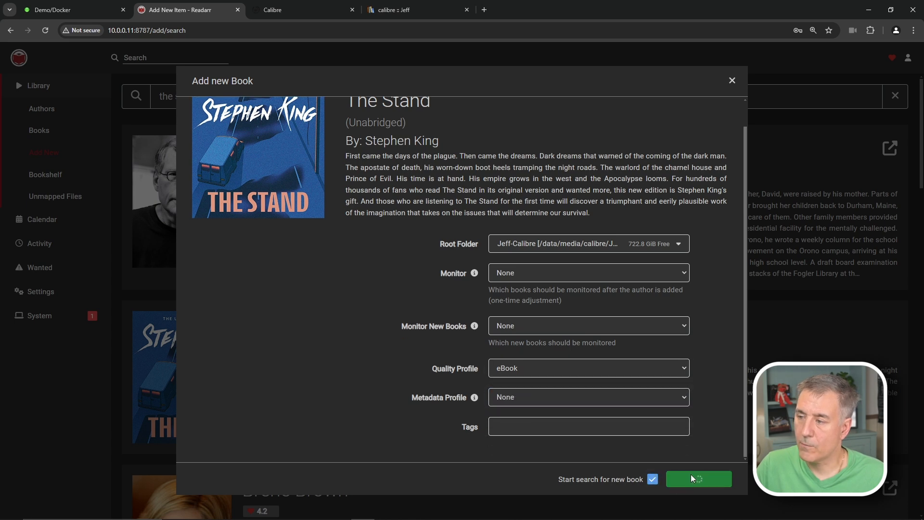
pyautogui.click(698, 478)
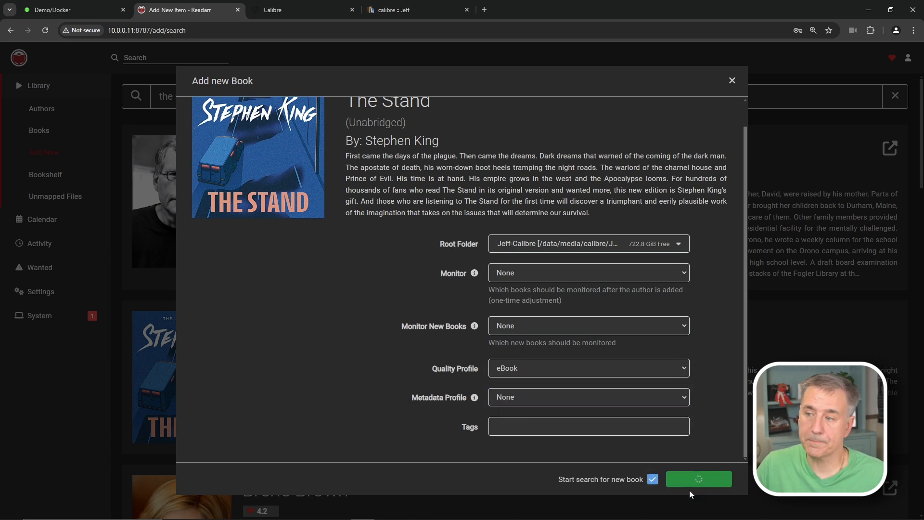
# Confirm adding The Stand and switch to the calibre :: Jeff library tab.
pyautogui.click(698, 478)
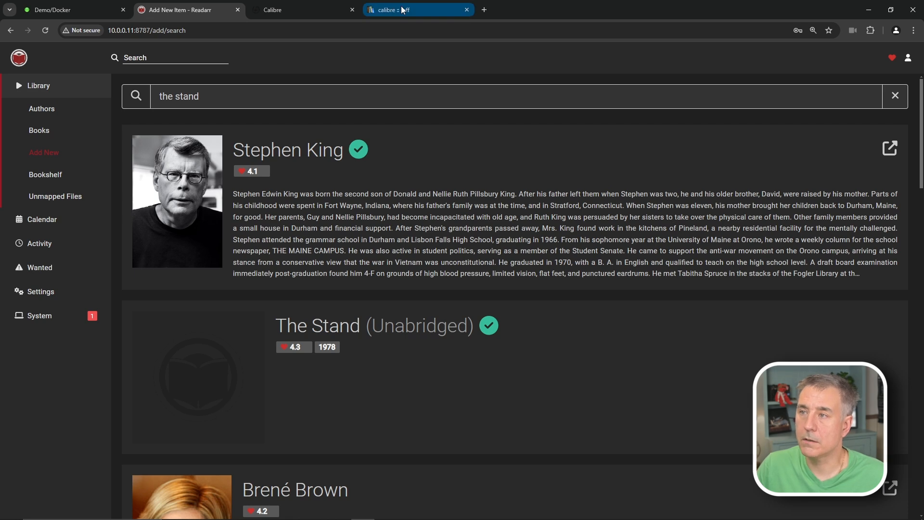
pyautogui.click(392, 9)
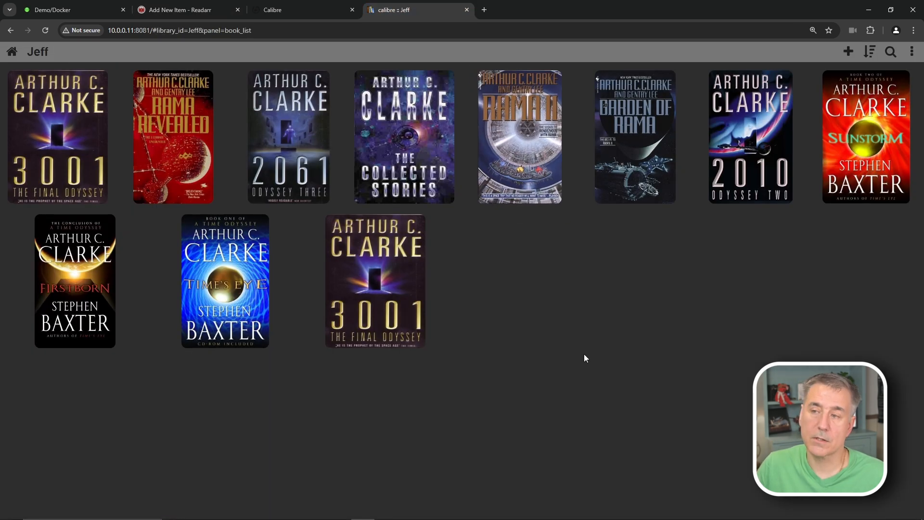